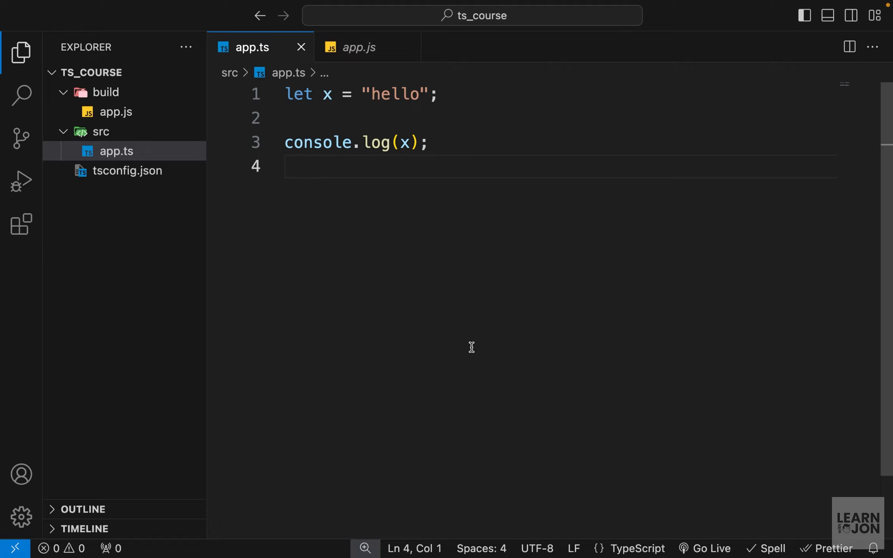
Below let x = "hello", add let y = 34 and let z = true, and save.
click(285, 166)
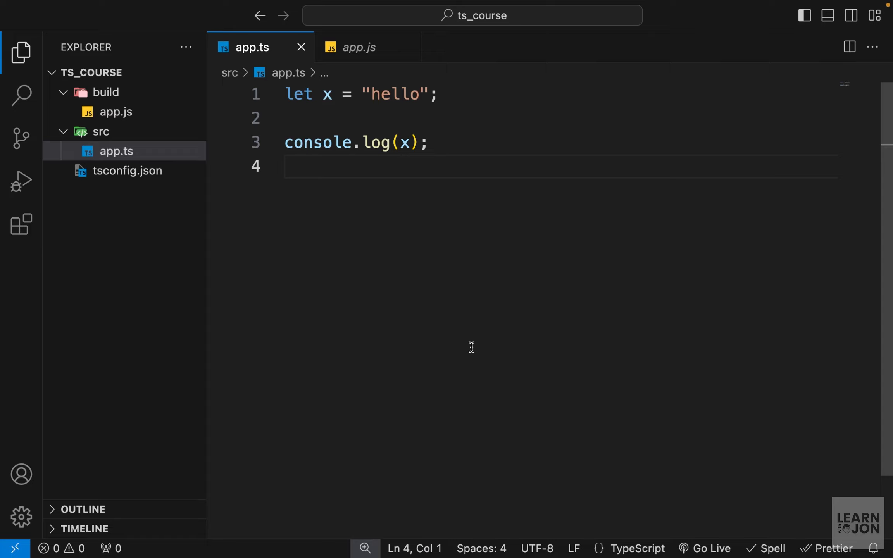
mouse_move(334, 228)
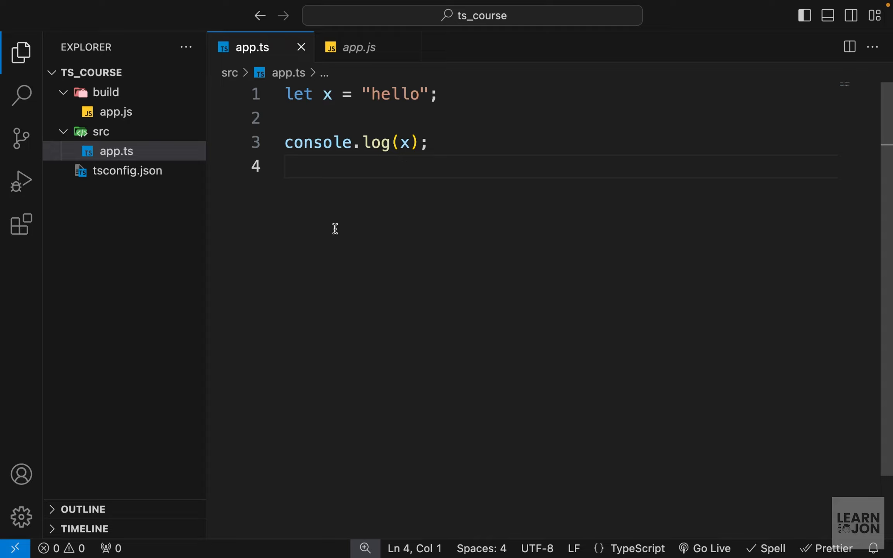
mouse_move(394, 268)
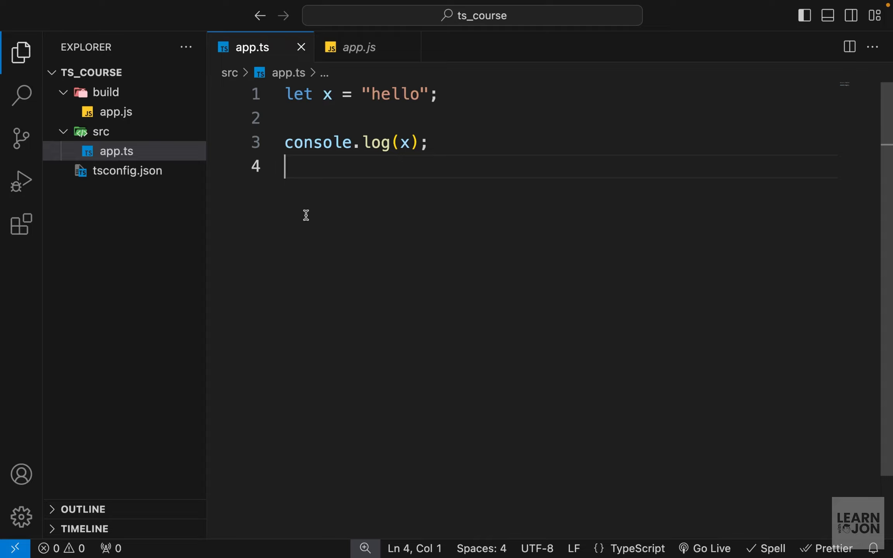
mouse_move(340, 162)
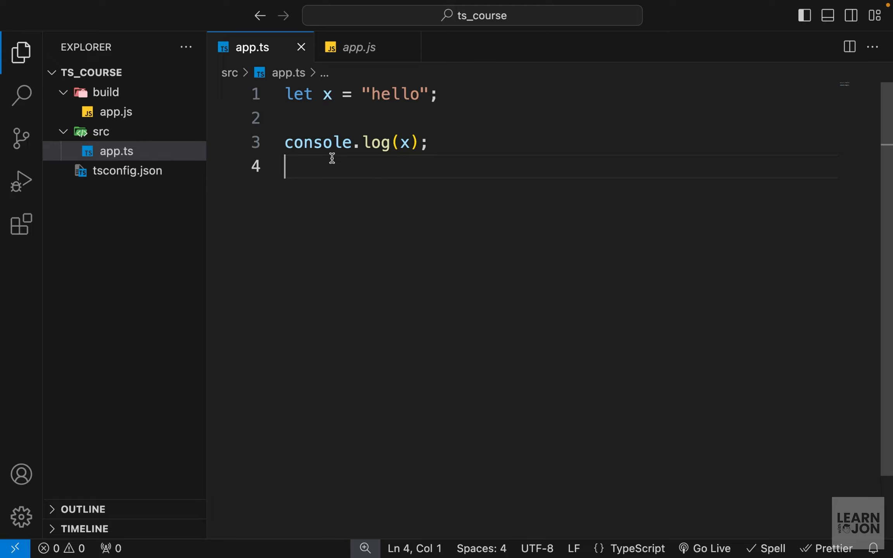
mouse_move(317, 142)
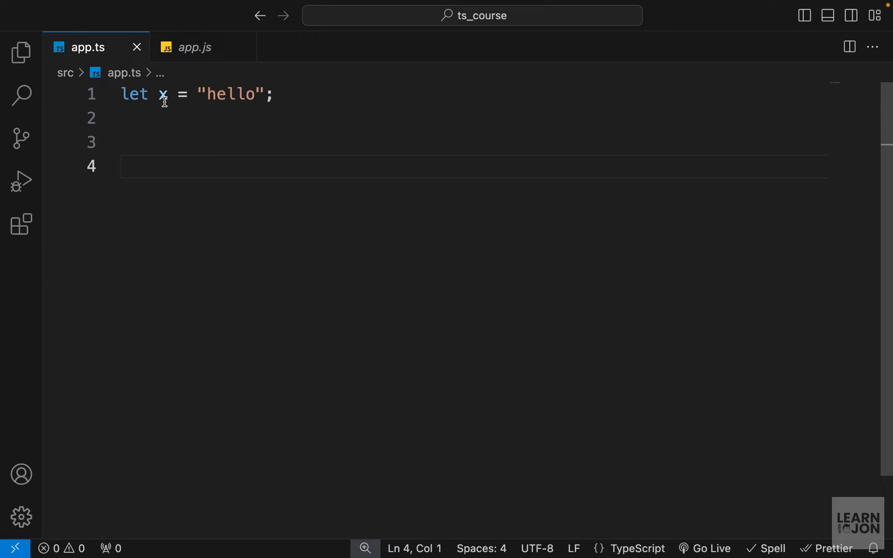
mouse_move(163, 94)
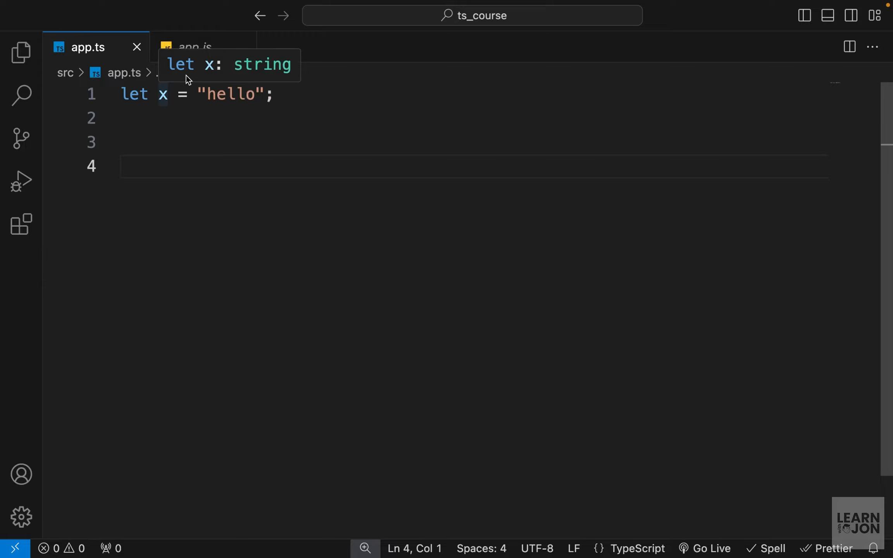
mouse_move(258, 74)
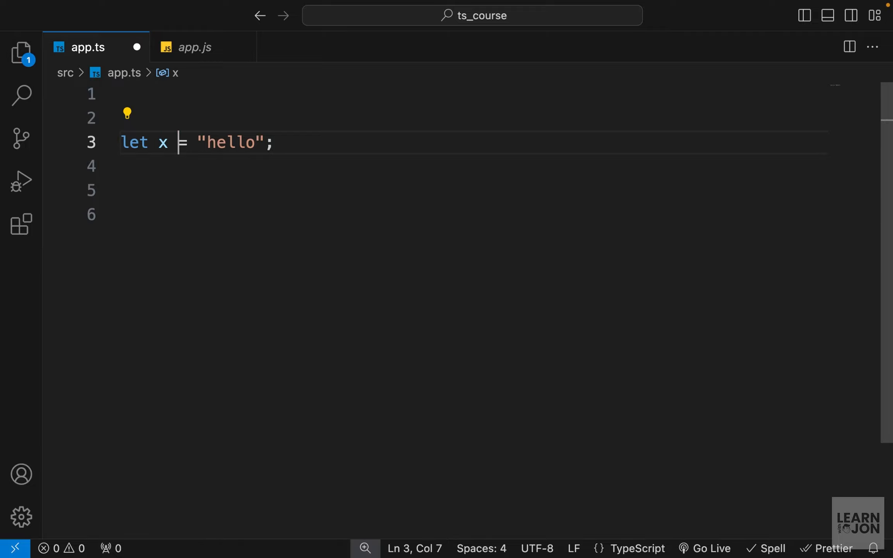
double_click(163, 142)
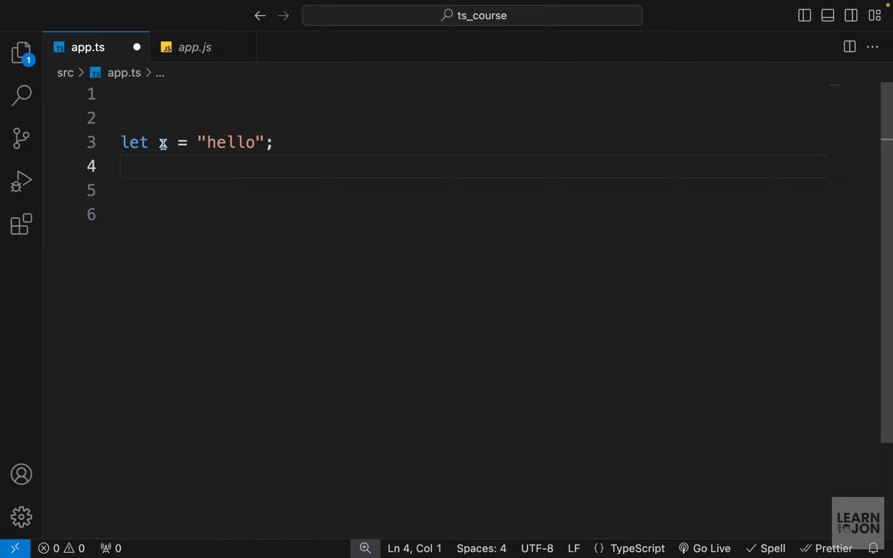
double_click(231, 142)
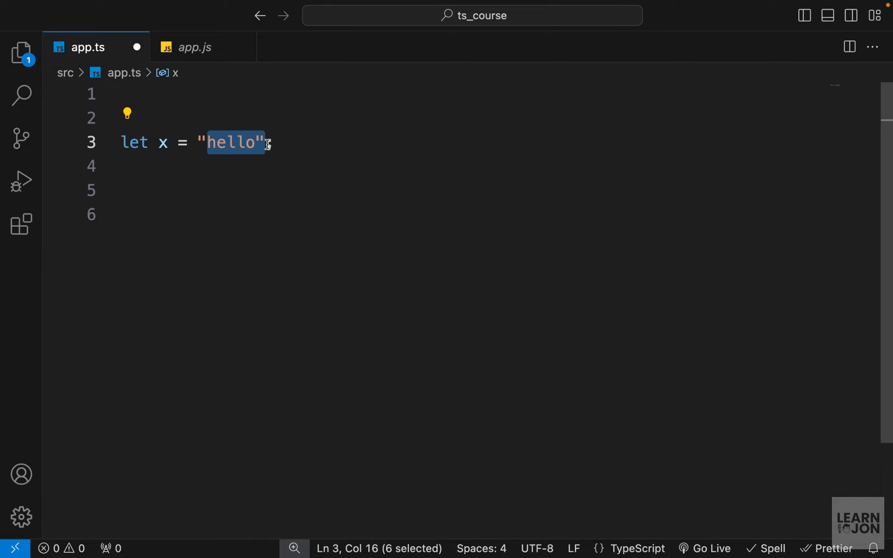
text(let)
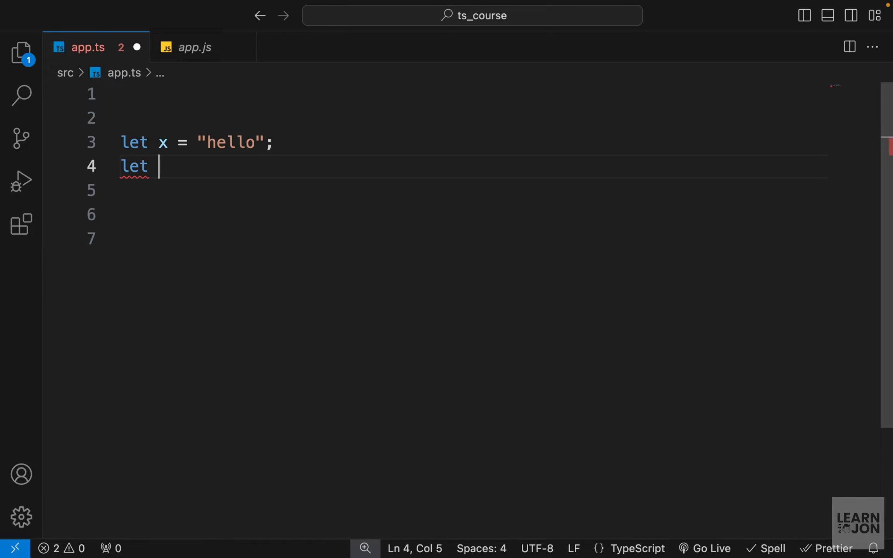
text(y = 34)
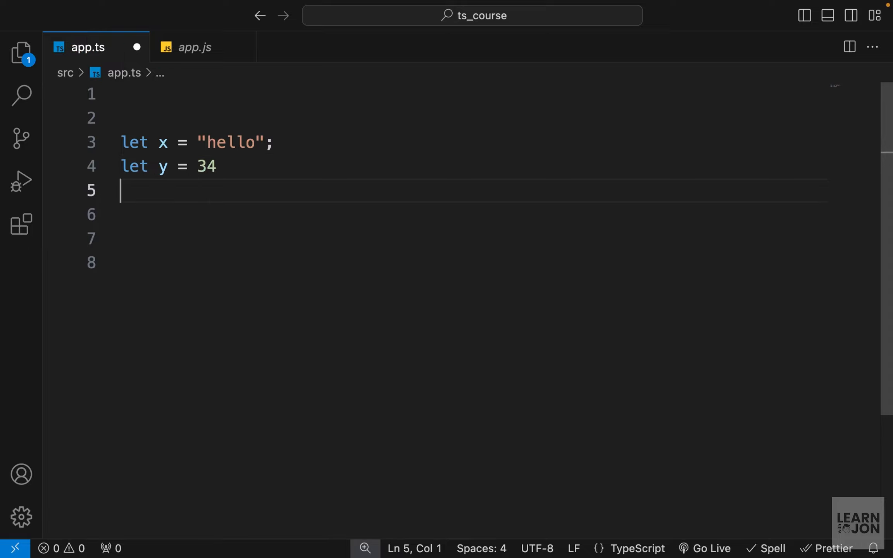
text(let z =)
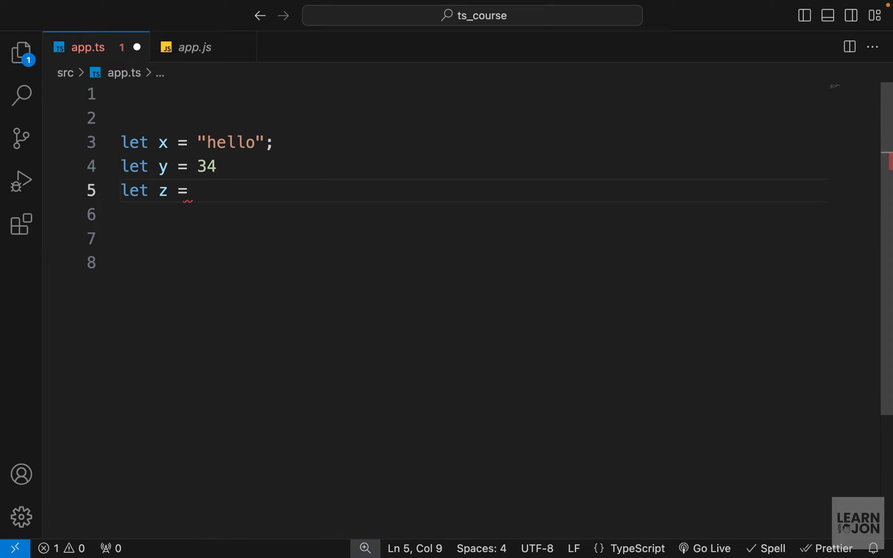
text(true;)
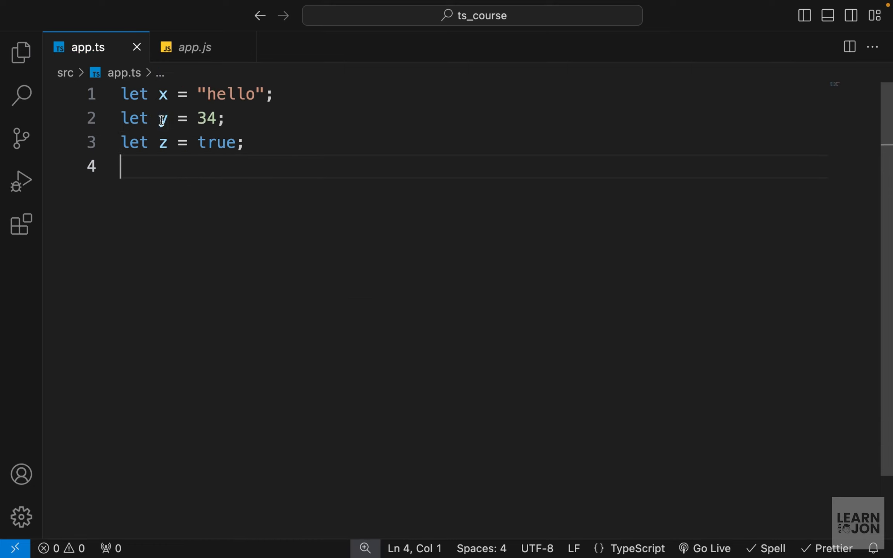
mouse_move(162, 119)
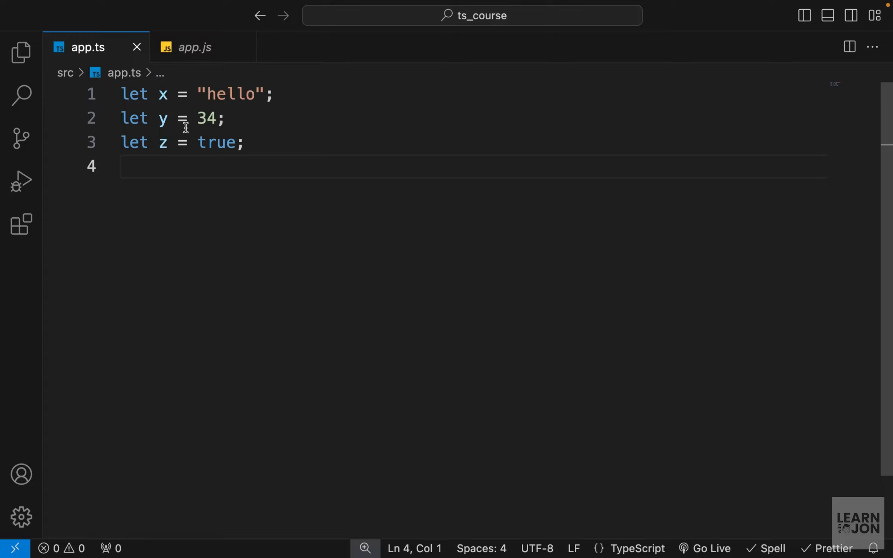
mouse_move(132, 220)
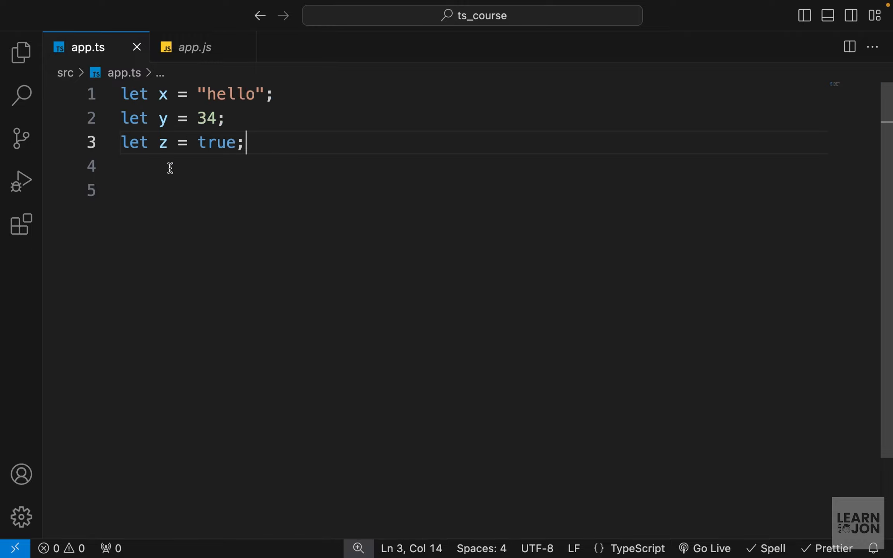
click(195, 47)
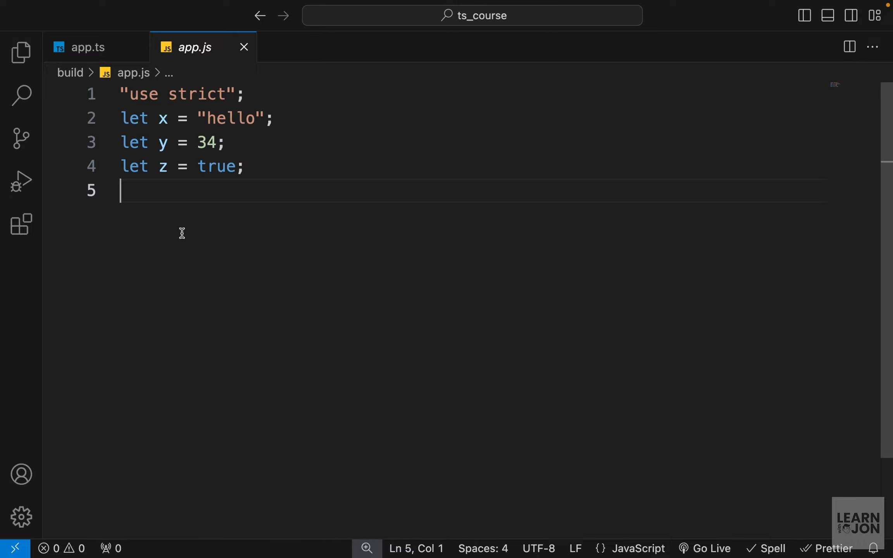
In app.js, try reassigning y = 'hi' and z = null, then delete those lines.
key(Enter)
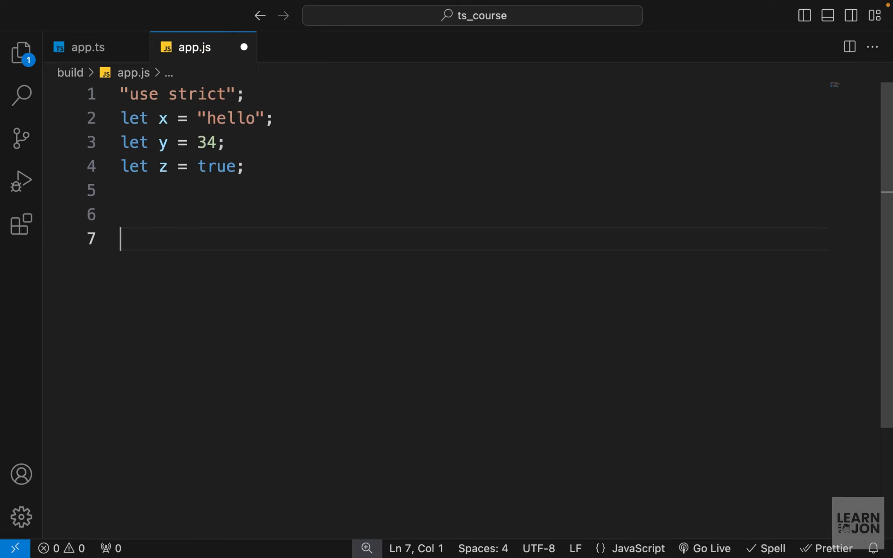
text(y)
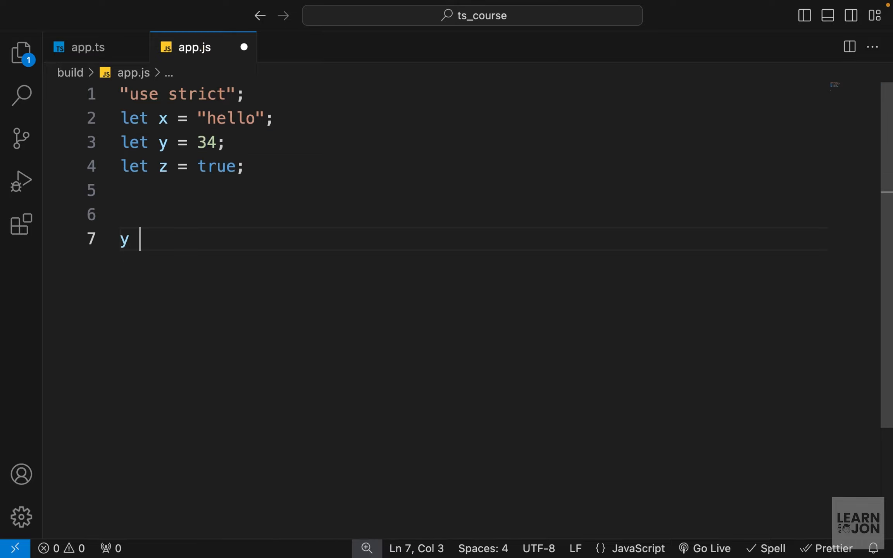
text(= 'hi')
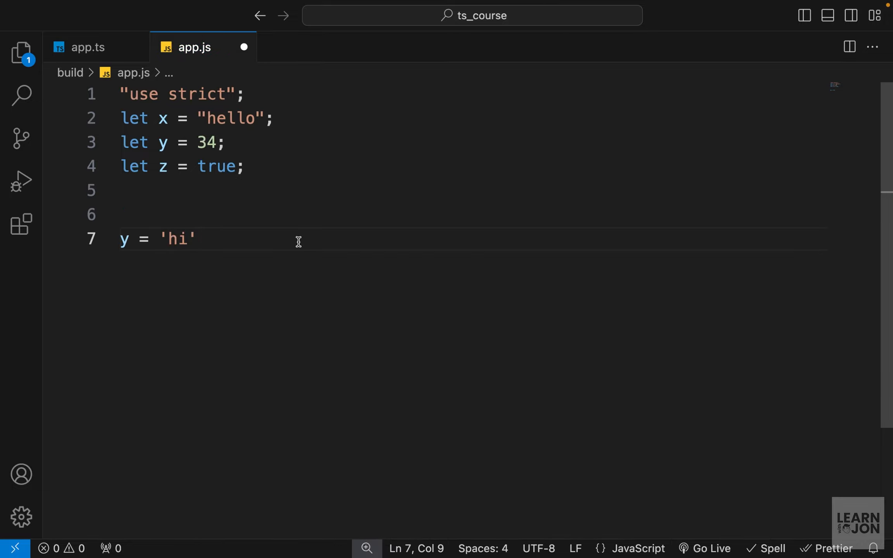
text(z=)
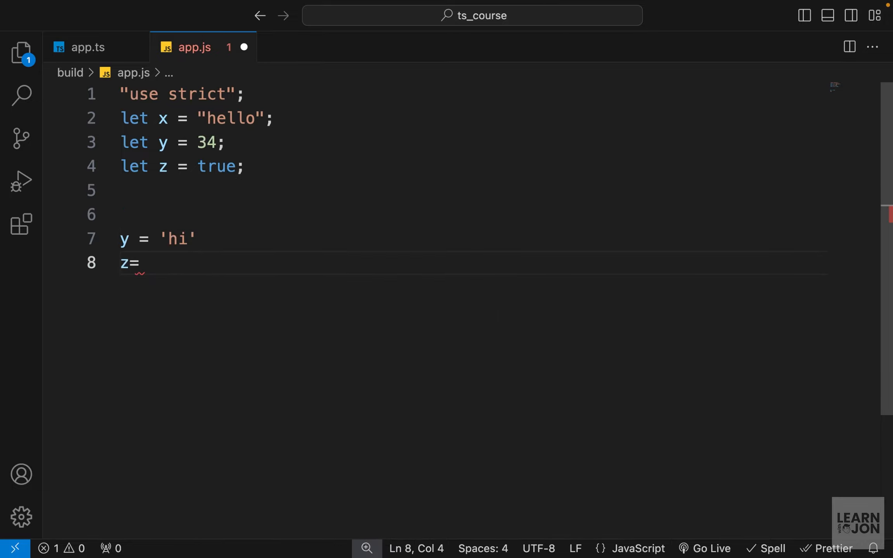
text(null)
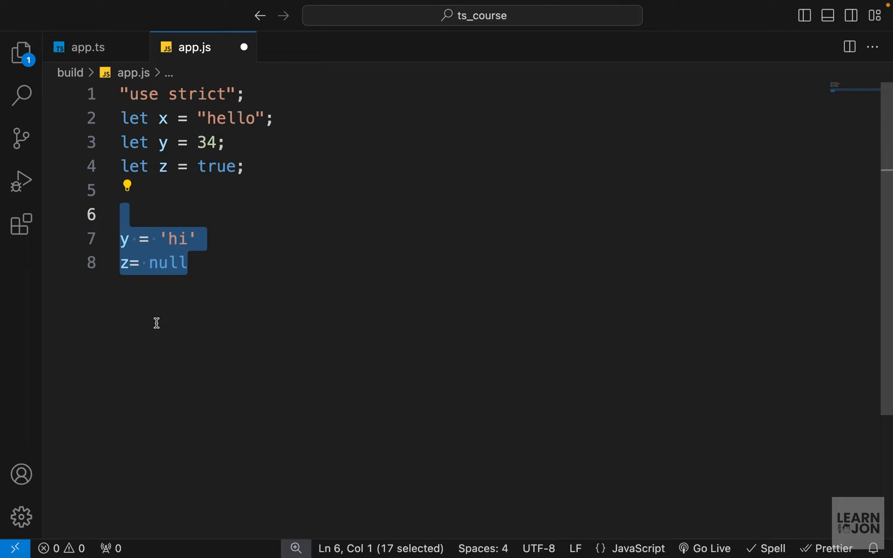
mouse_move(215, 271)
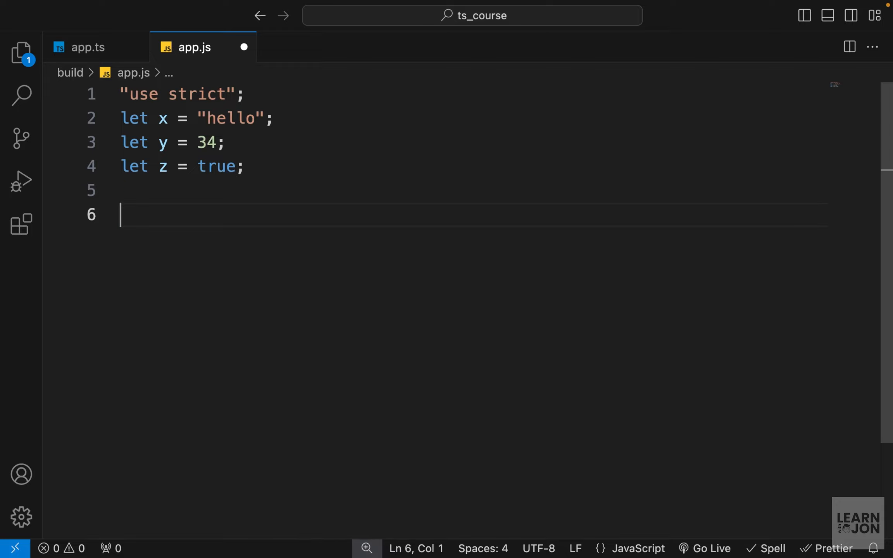
click(87, 46)
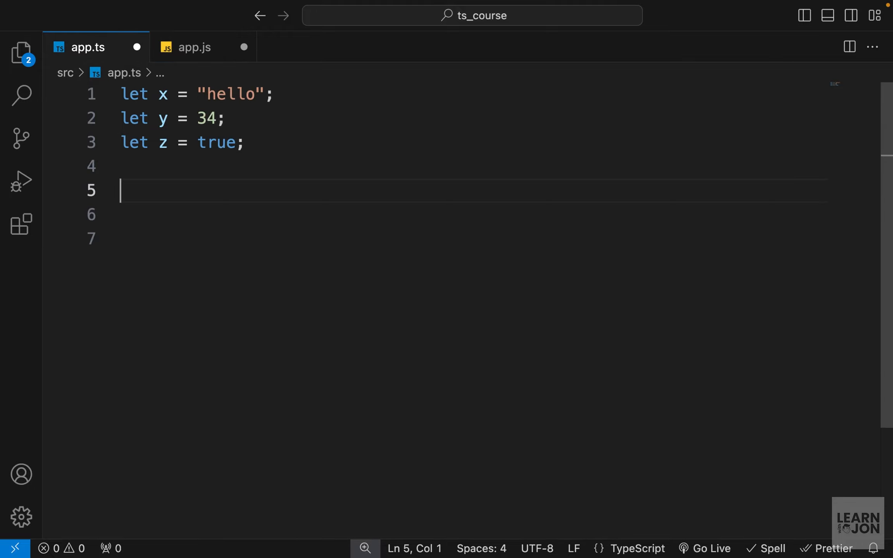
In app.ts, reassign y to 'hi', then change that line to z = 44 to show the type error.
text(y =)
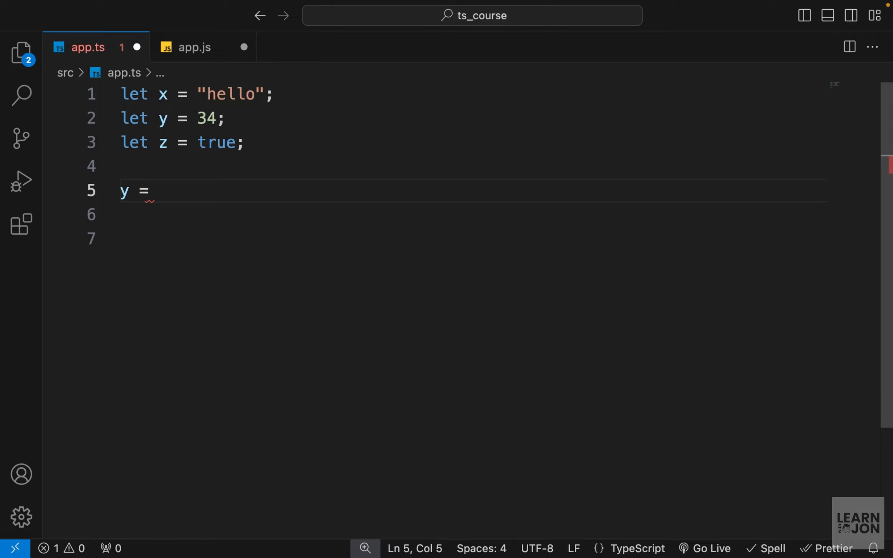
double_click(208, 119)
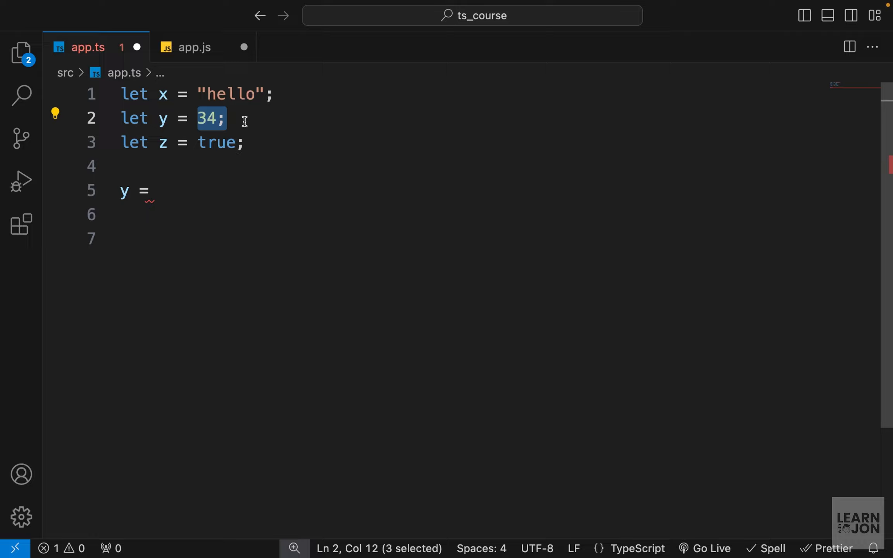
text(')
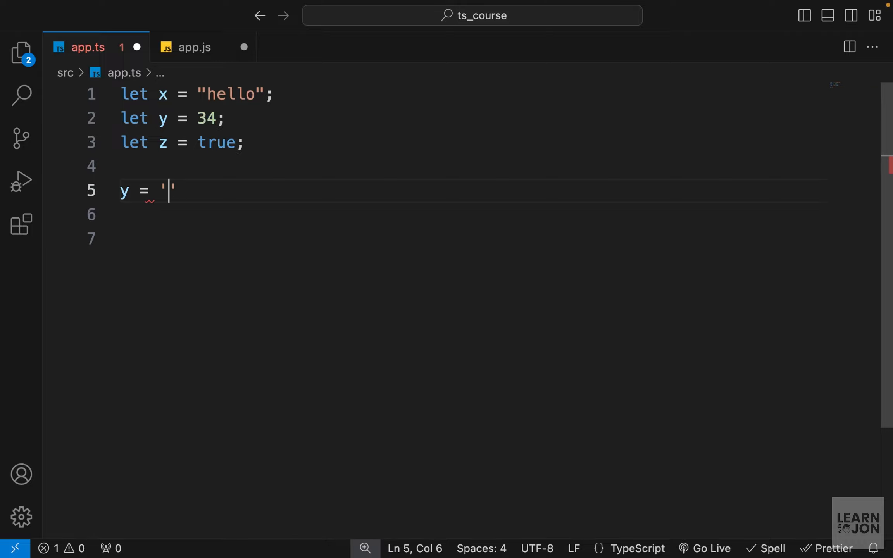
text(hi';)
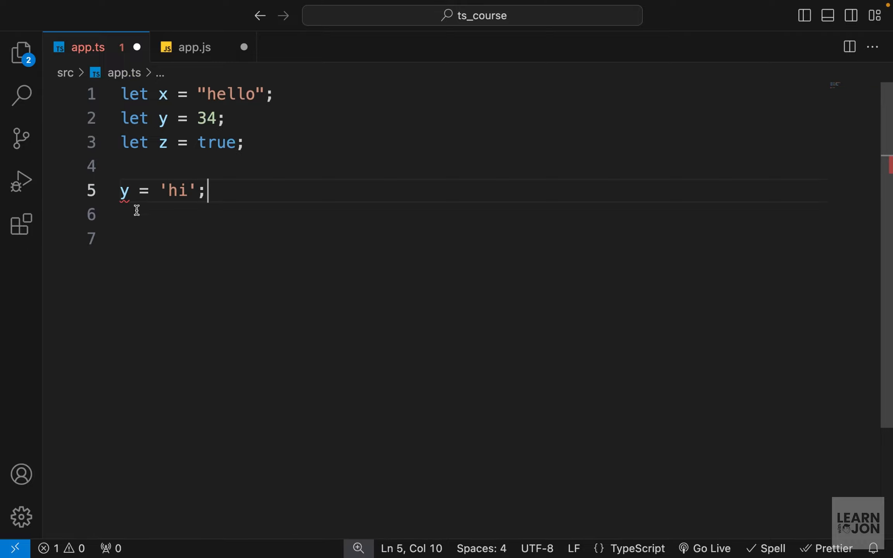
mouse_move(124, 190)
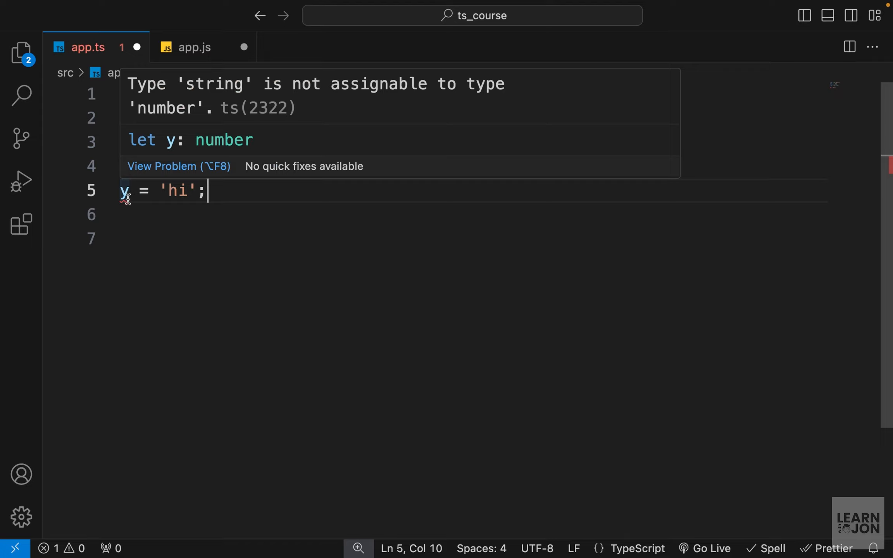
mouse_move(215, 103)
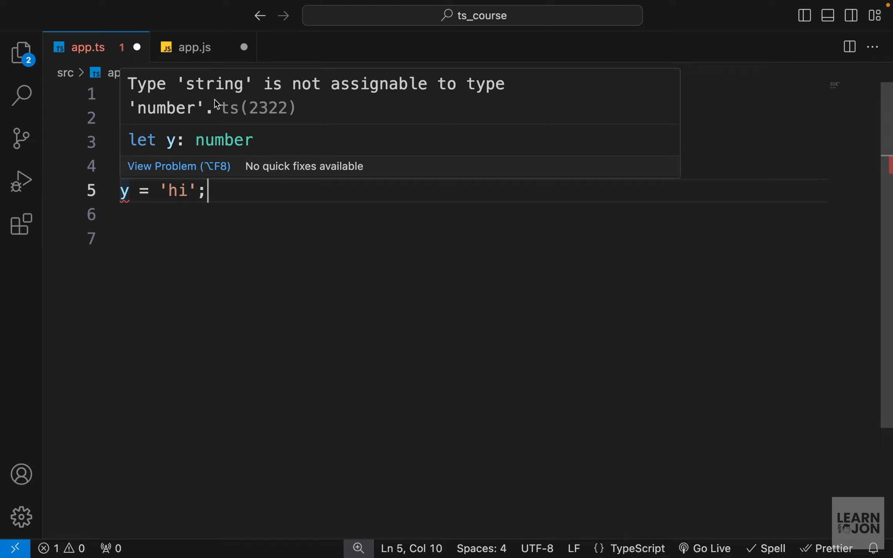
mouse_move(428, 98)
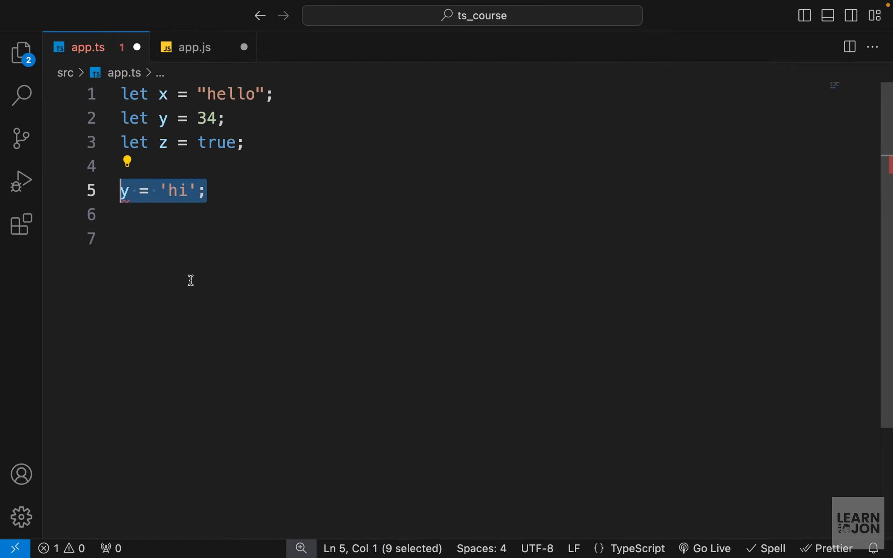
text(z =)
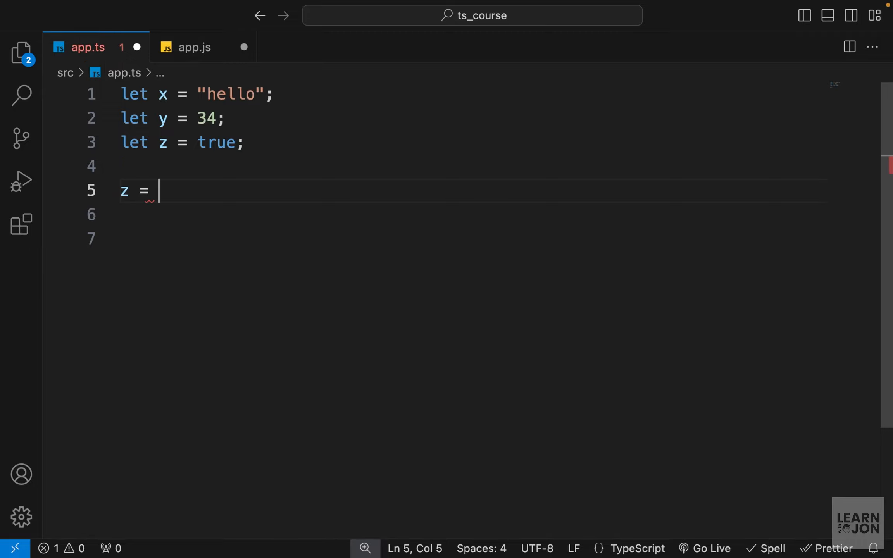
text(44)
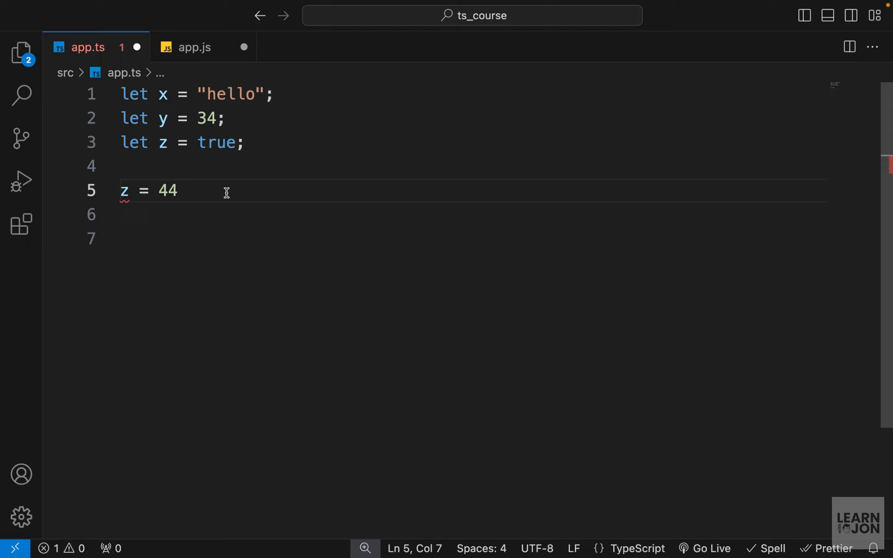
mouse_move(124, 203)
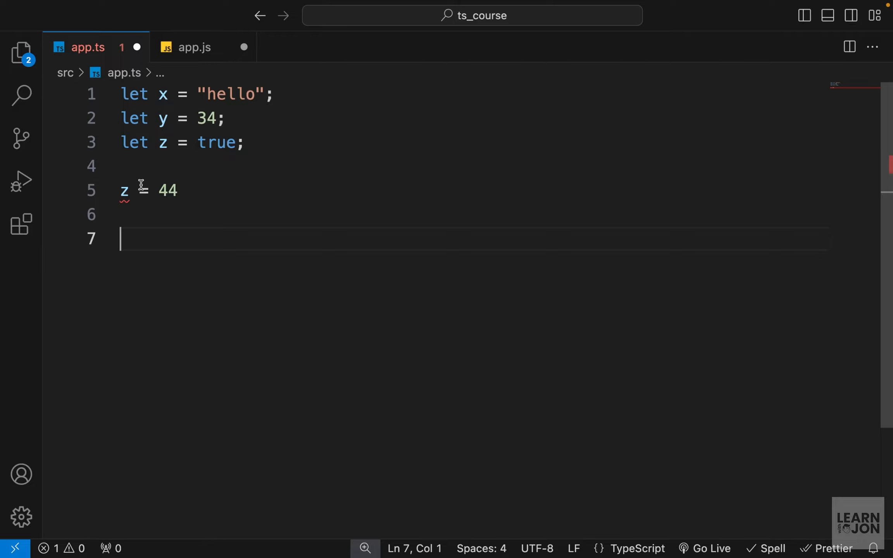
mouse_move(205, 181)
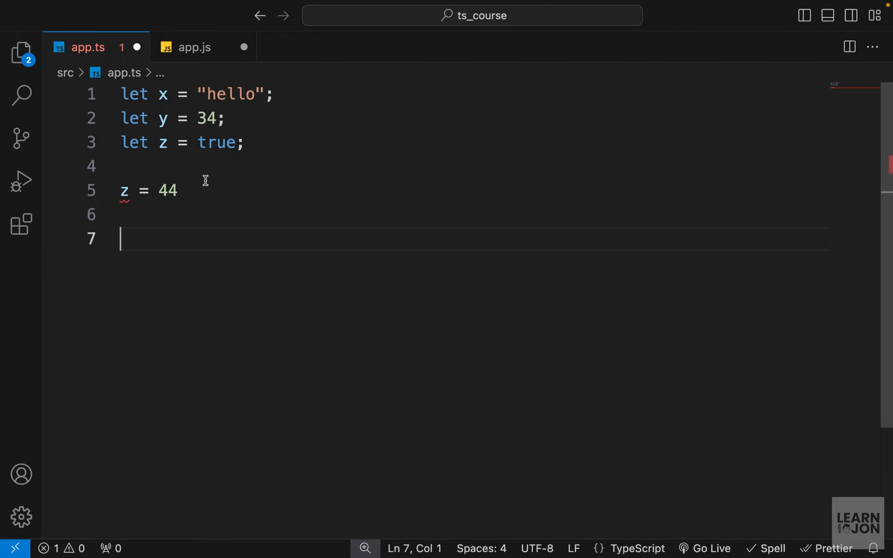
click(194, 46)
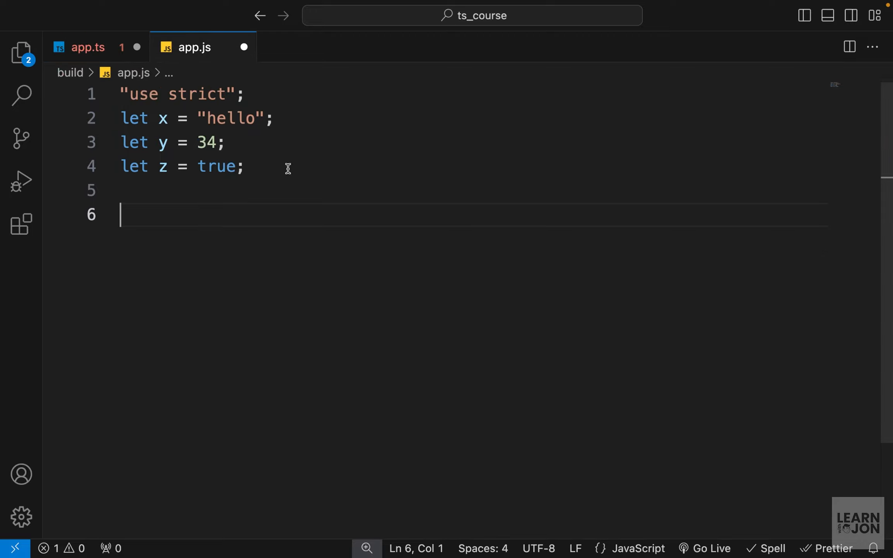
click(89, 47)
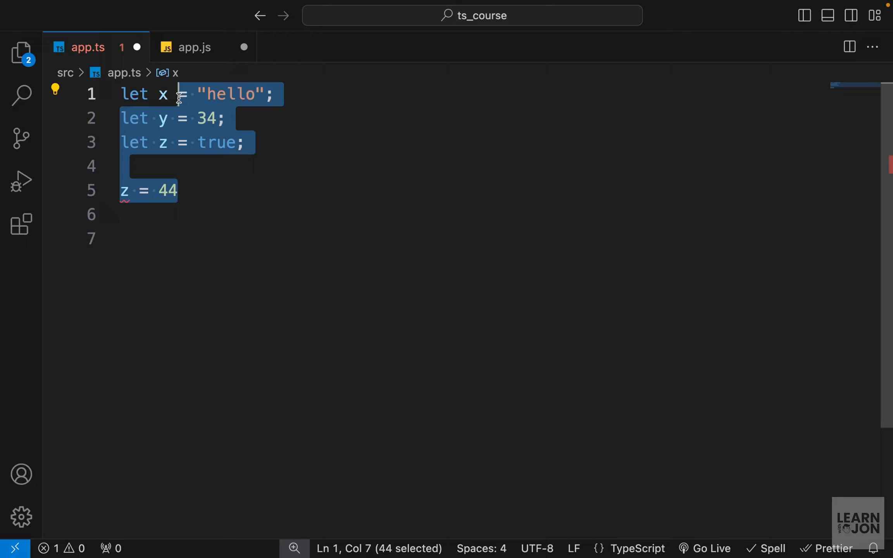
text(let x;)
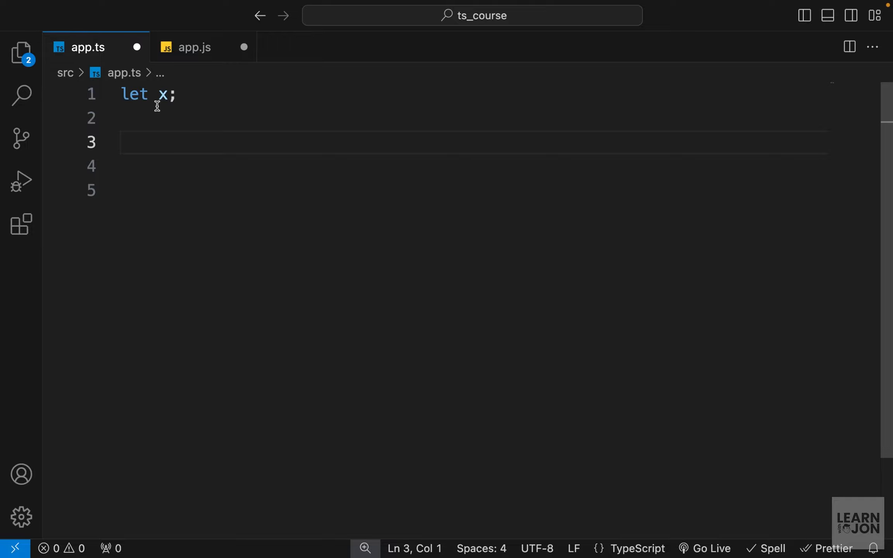
mouse_move(164, 94)
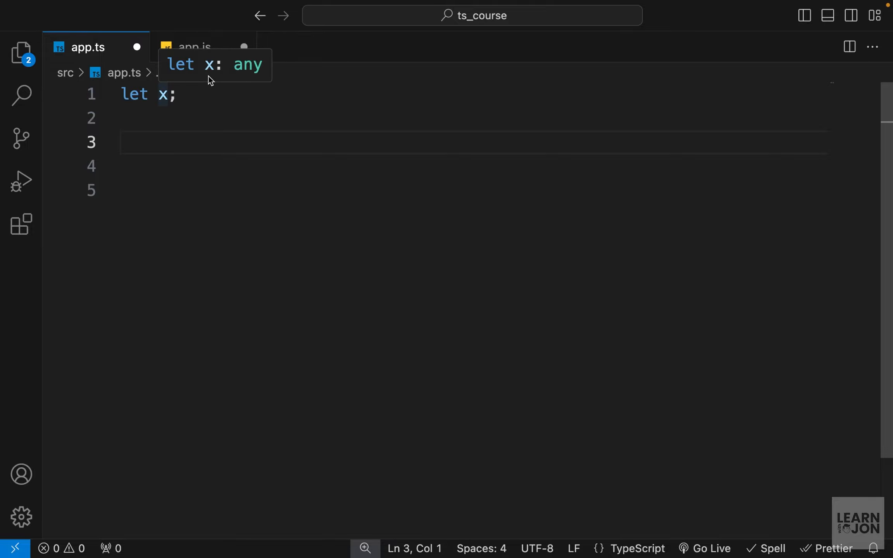
mouse_move(239, 77)
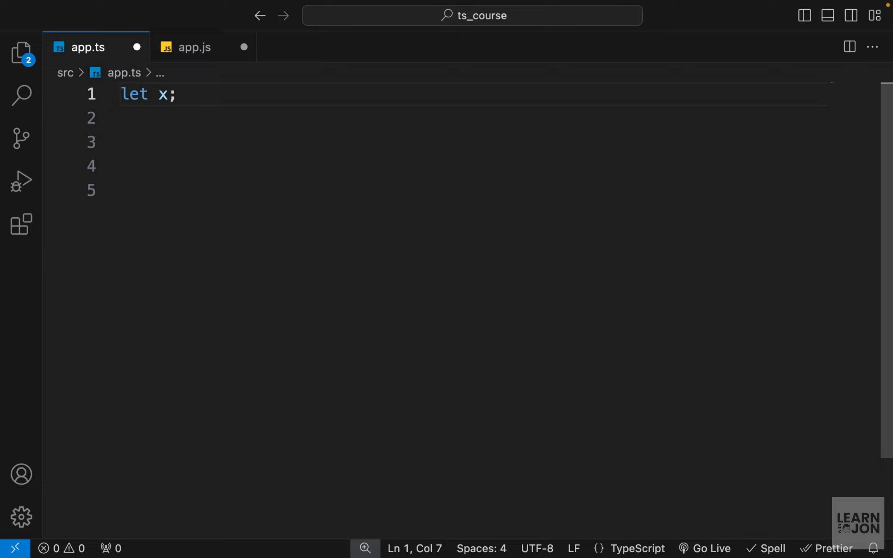
Annotate x as string, trying 34 before assigning "hi".
text(:)
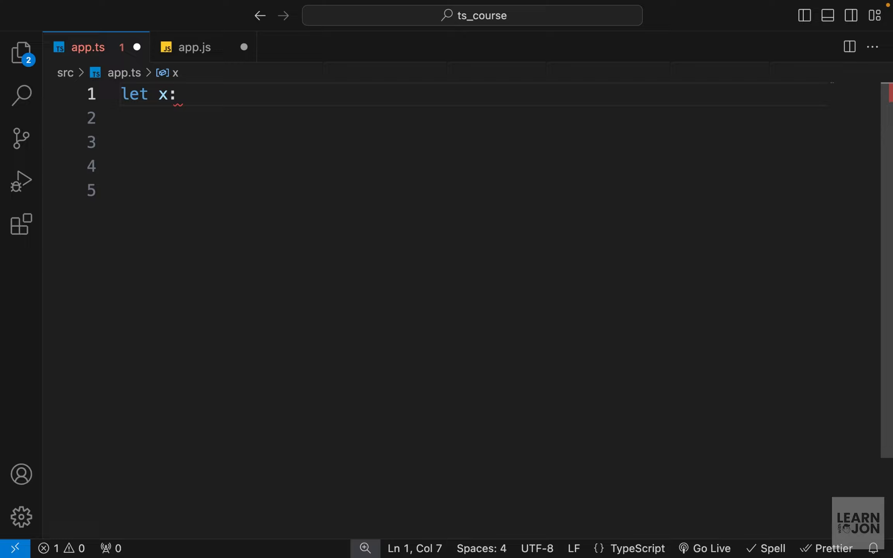
text(s)
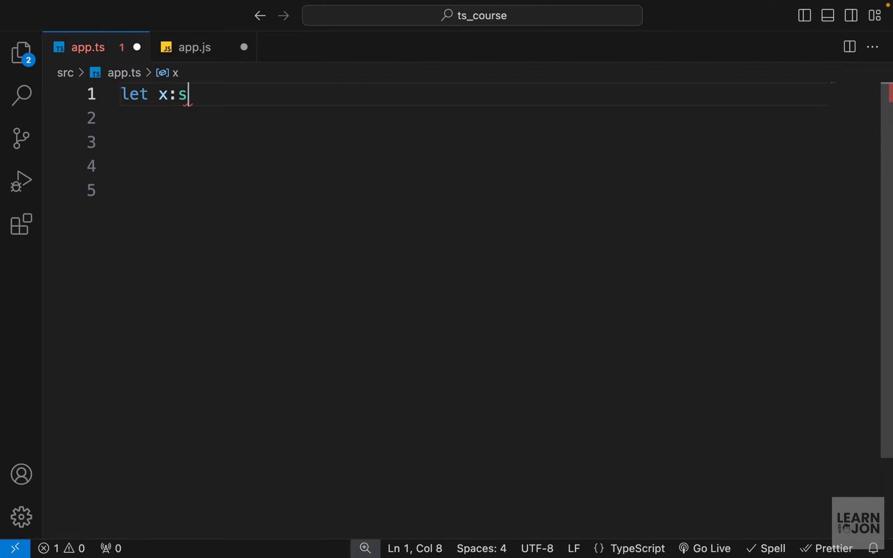
text(tring;)
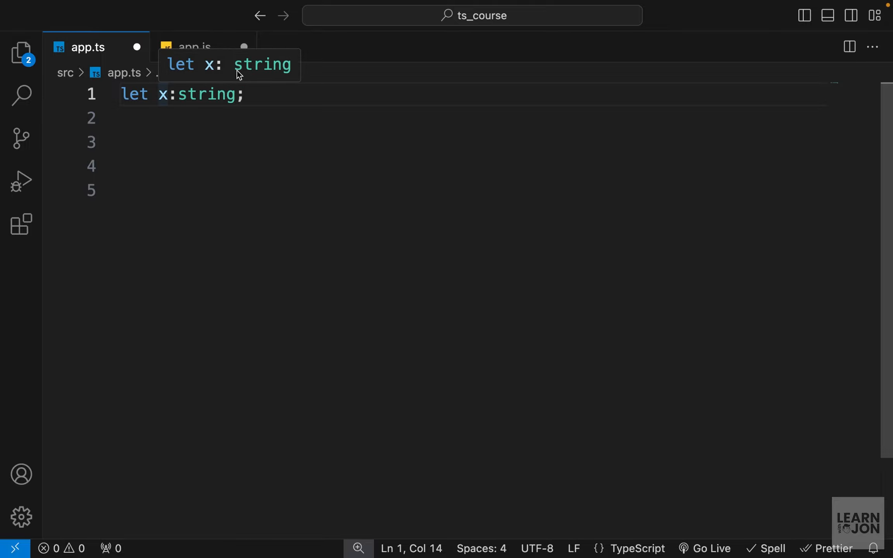
text(x)
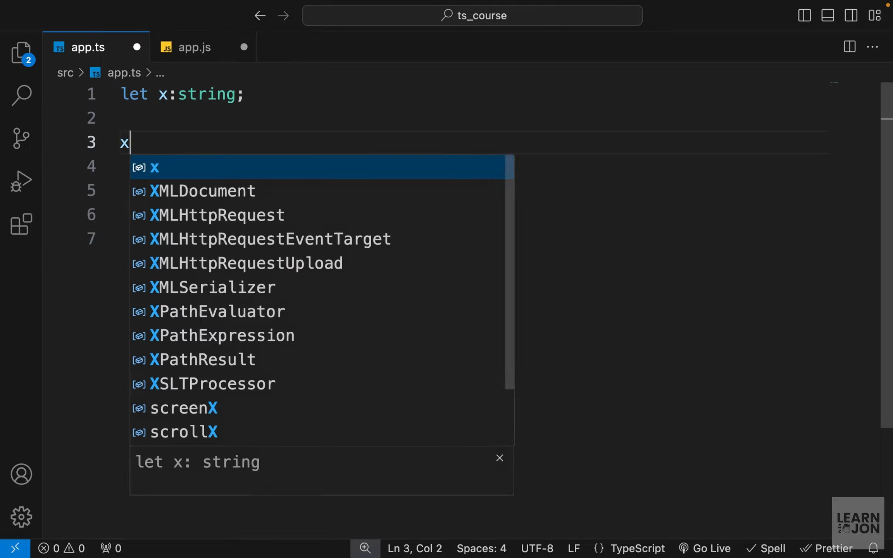
text(= 34)
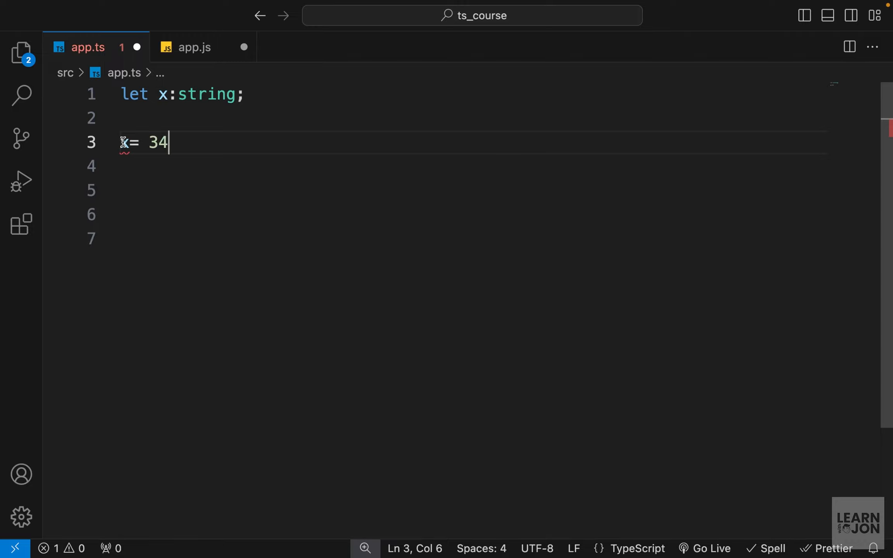
mouse_move(196, 141)
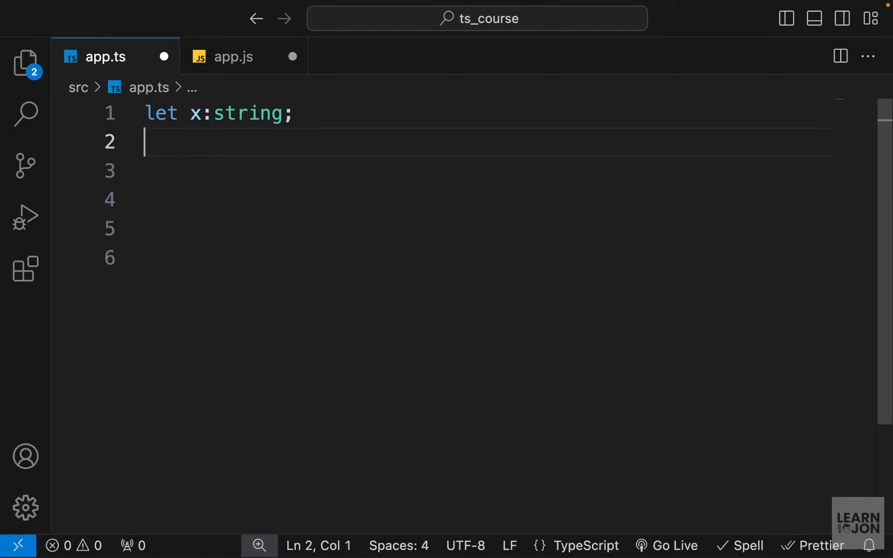
key(Backspace)
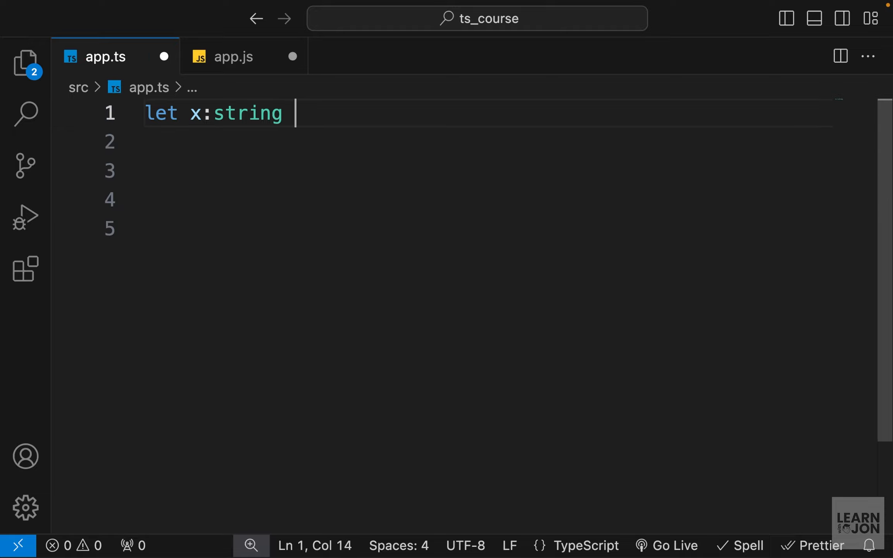
text(=)
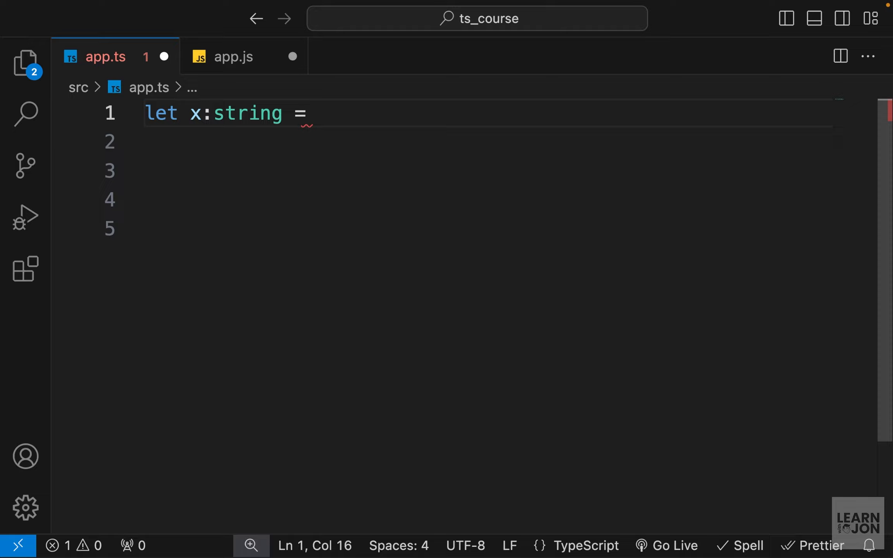
mouse_move(242, 155)
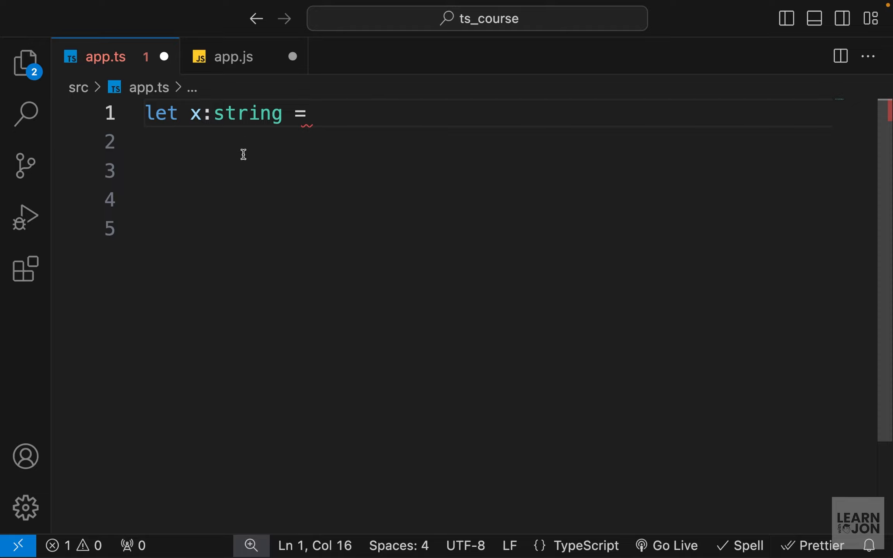
text('hi')
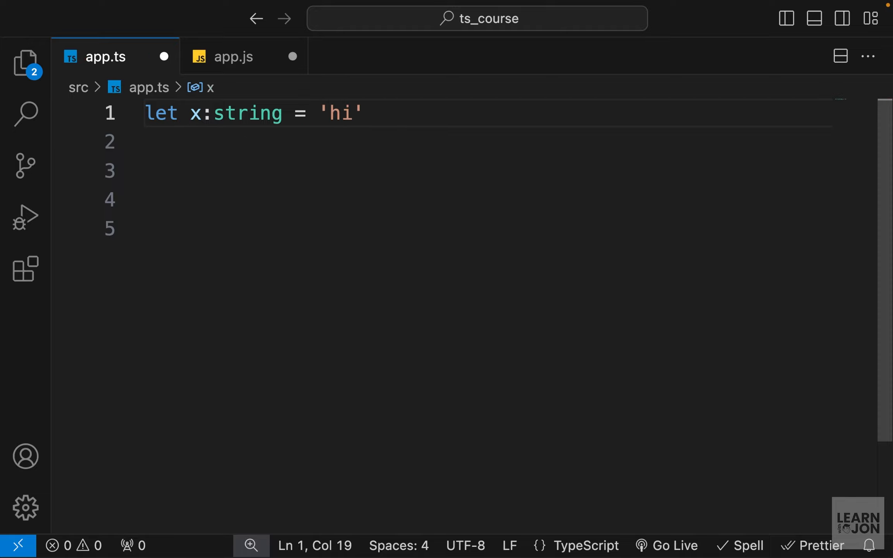
Declare y: number, trying 'true' before assigning 33.4.
text(let)
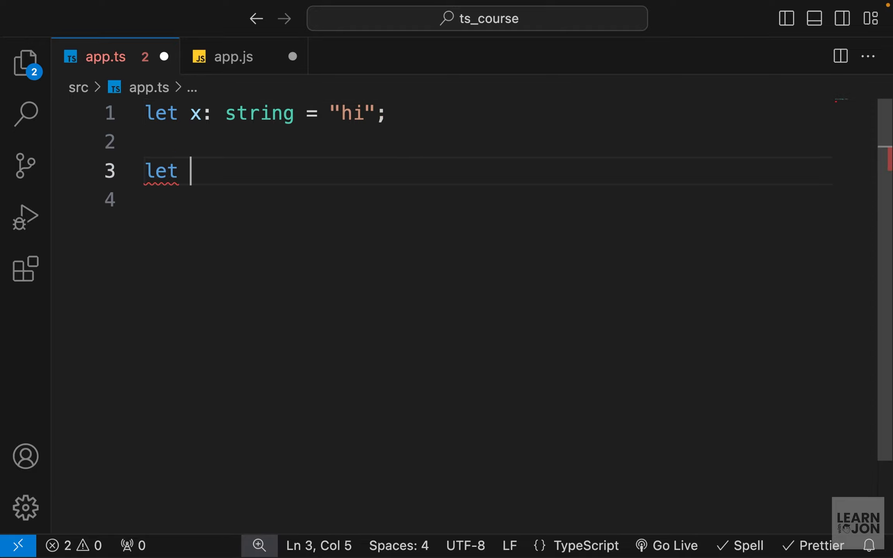
text(y:)
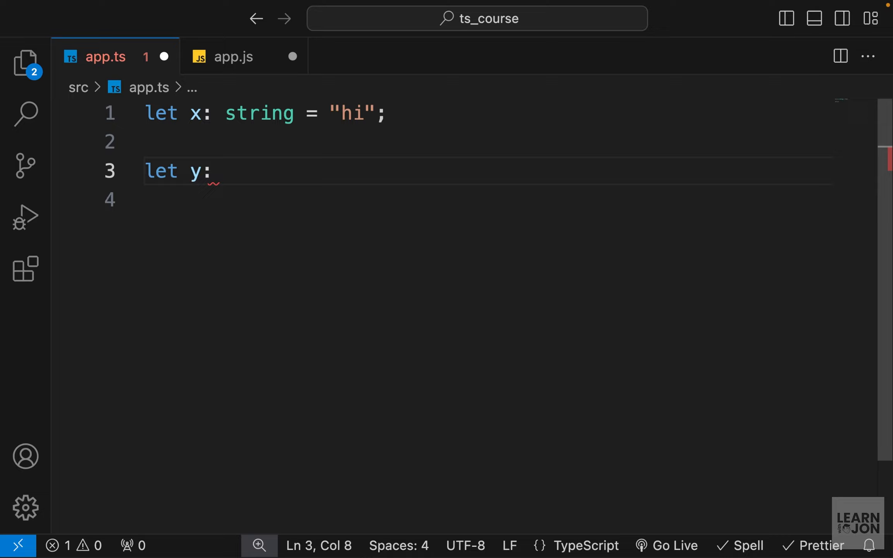
text(number = ')
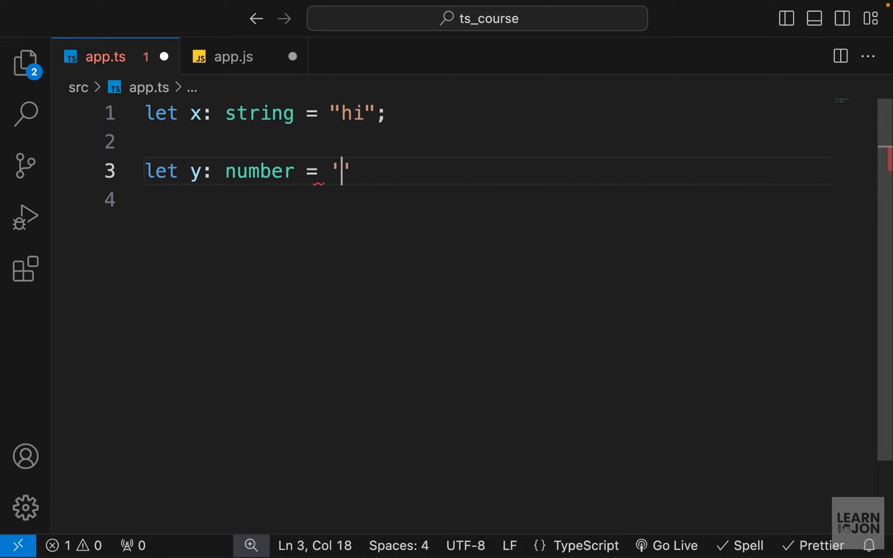
text(true)
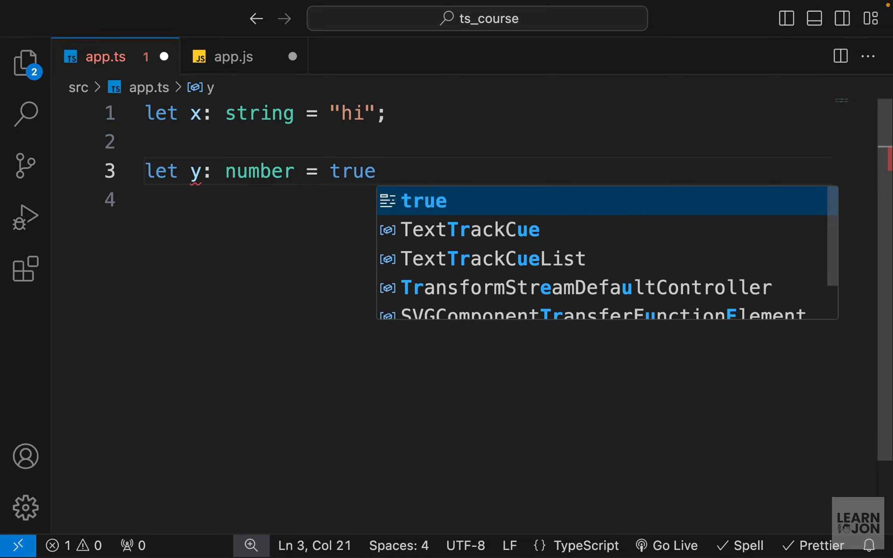
text(33.)
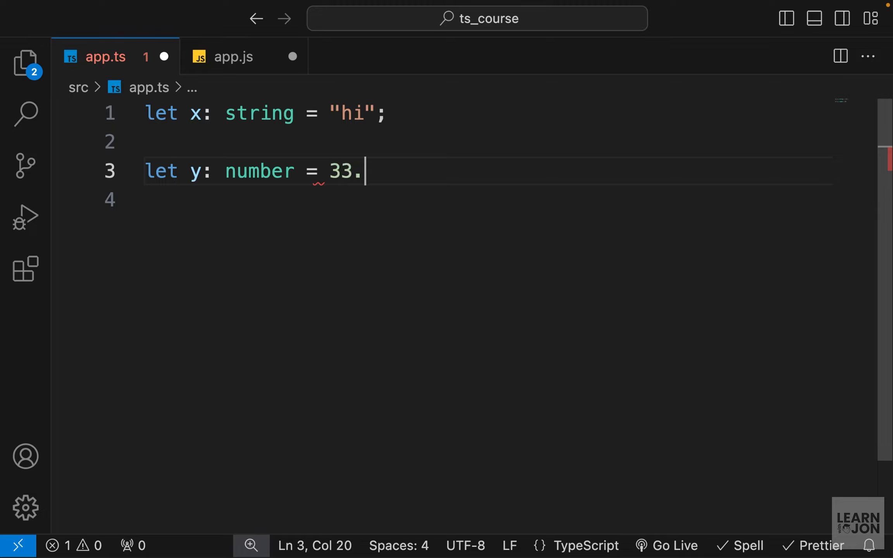
text(4)
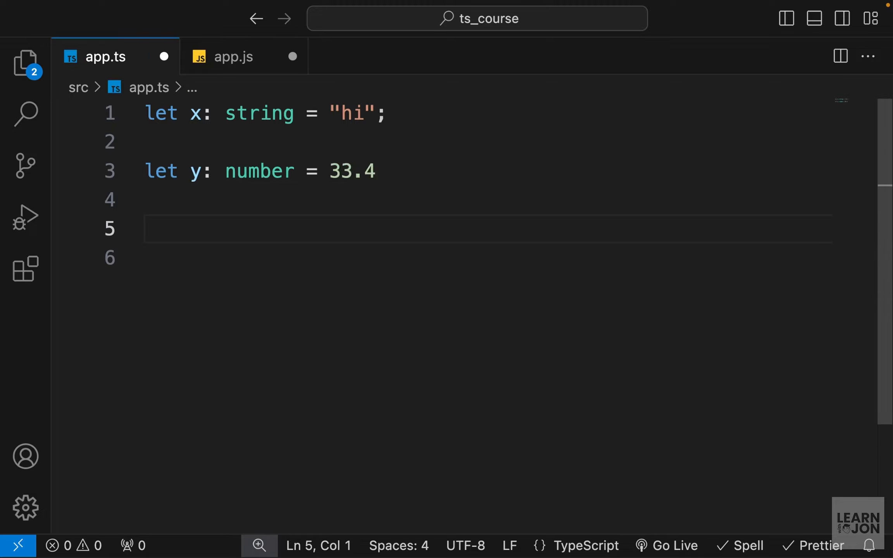
Add let z: boolean = false on line 5.
text(let z: boolean)
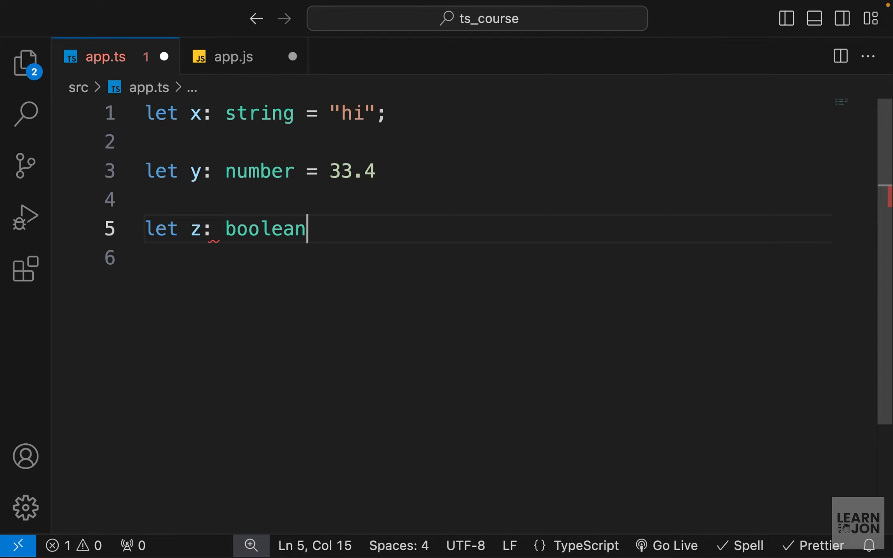
text(= false)
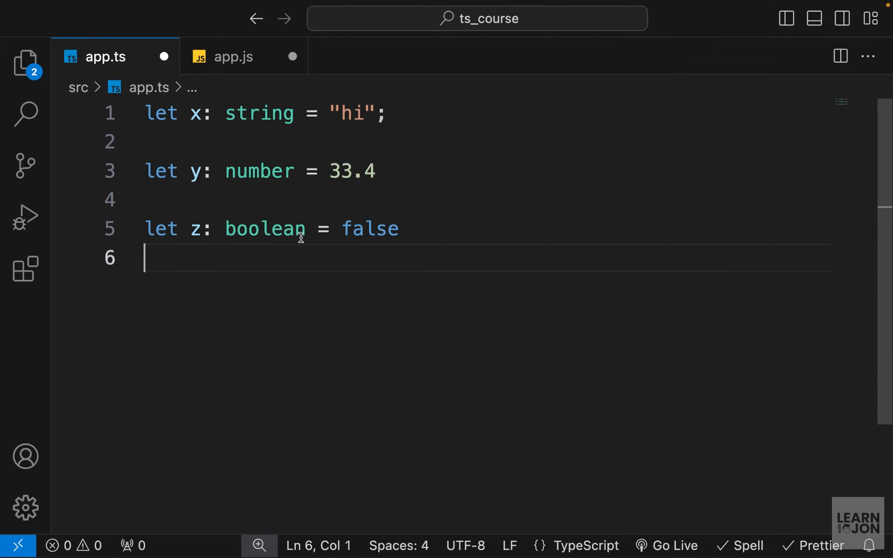
mouse_move(439, 223)
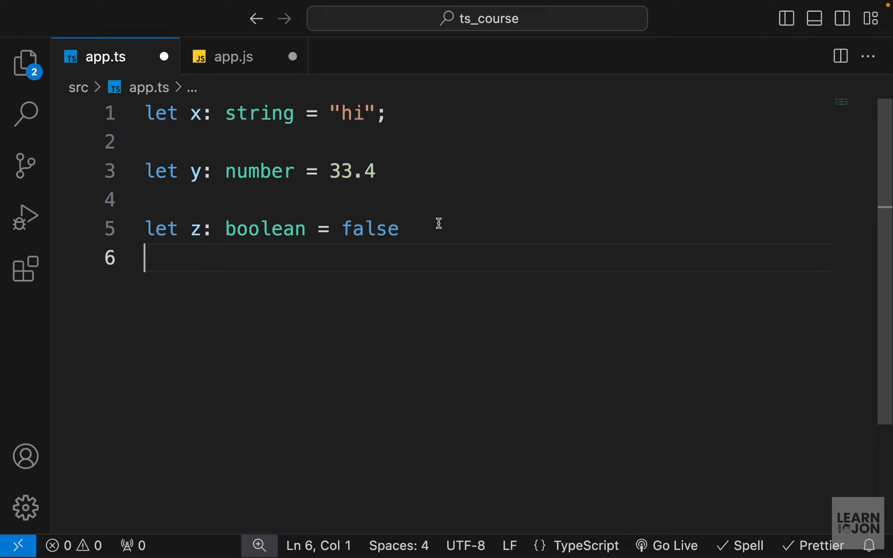
double_click(370, 229)
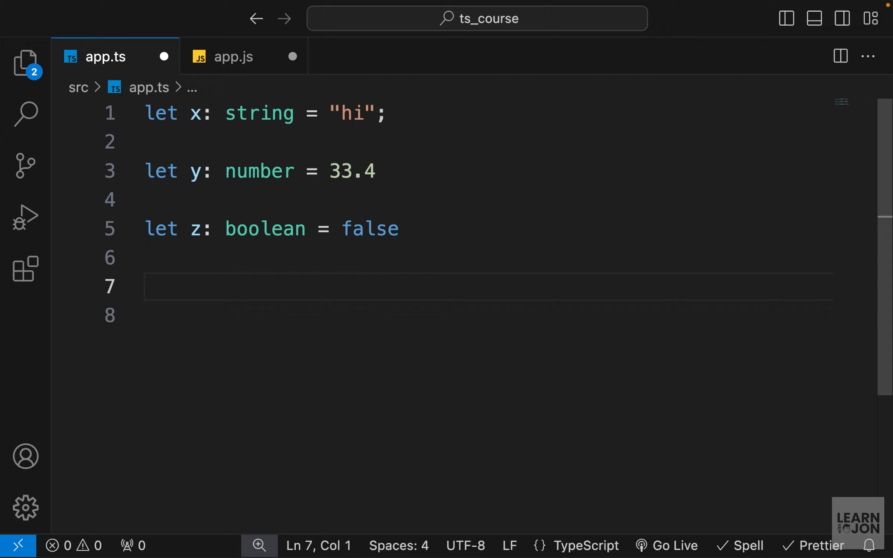
Declare w with type any and value 34.
text(let w;)
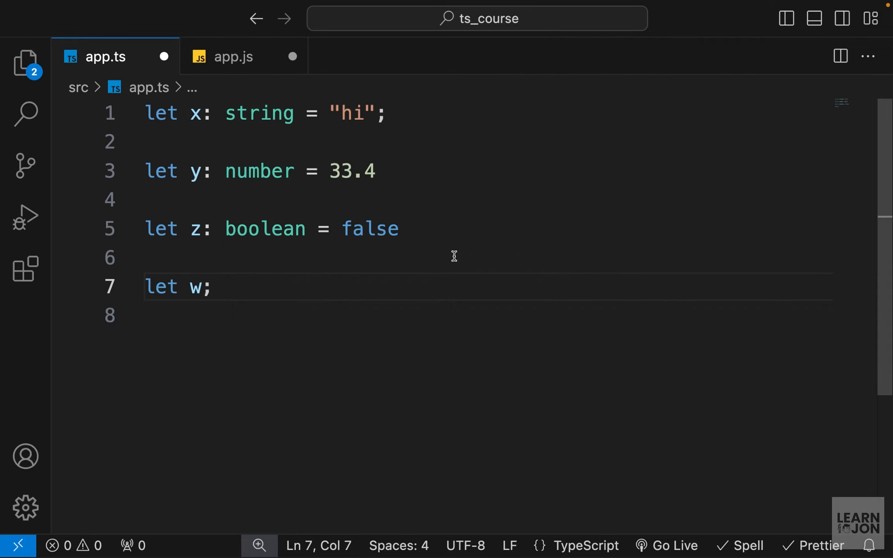
mouse_move(196, 287)
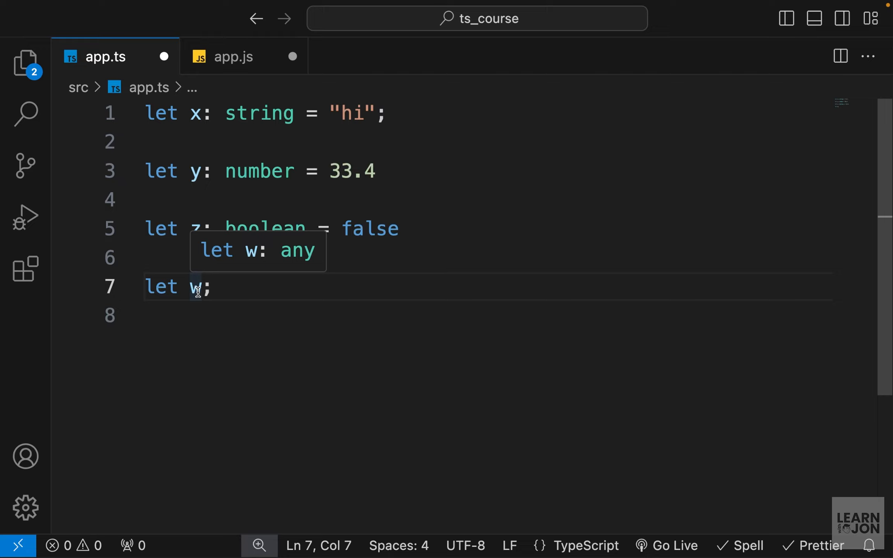
mouse_move(301, 265)
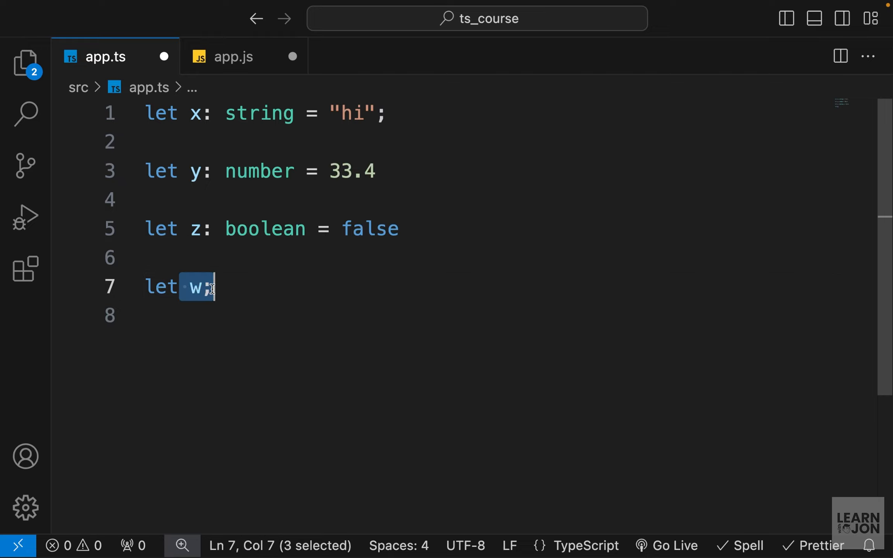
click(246, 286)
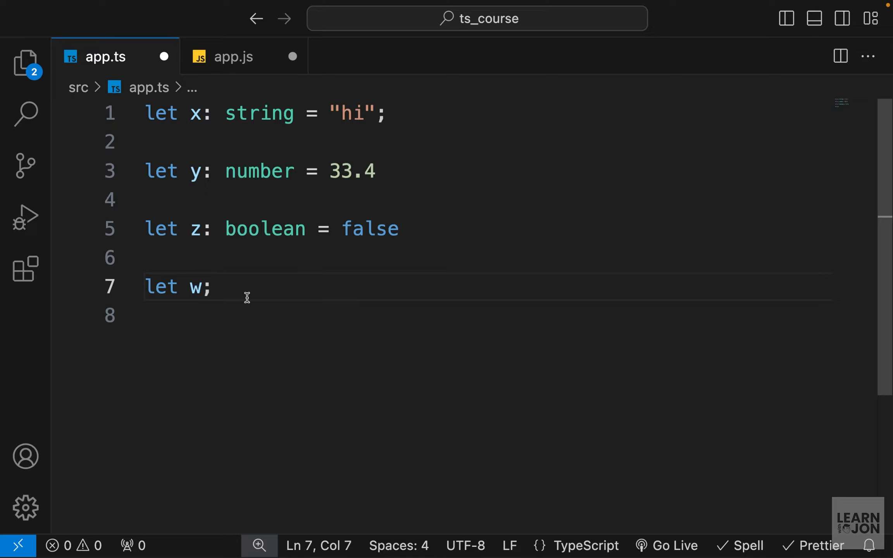
click(214, 287)
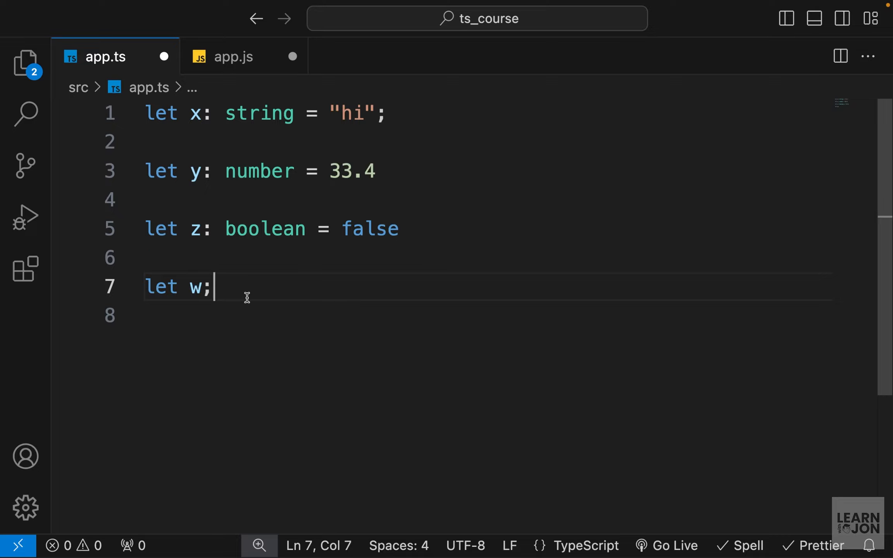
text(:a)
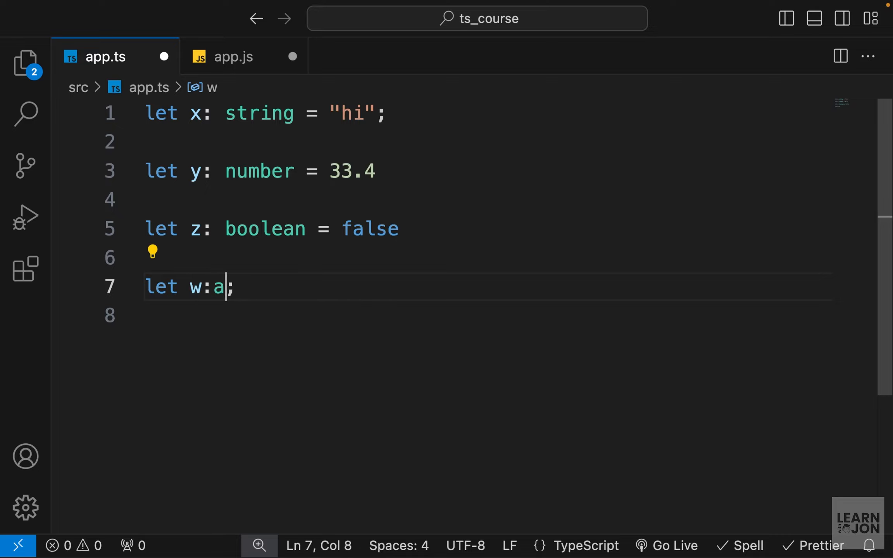
text(ny)
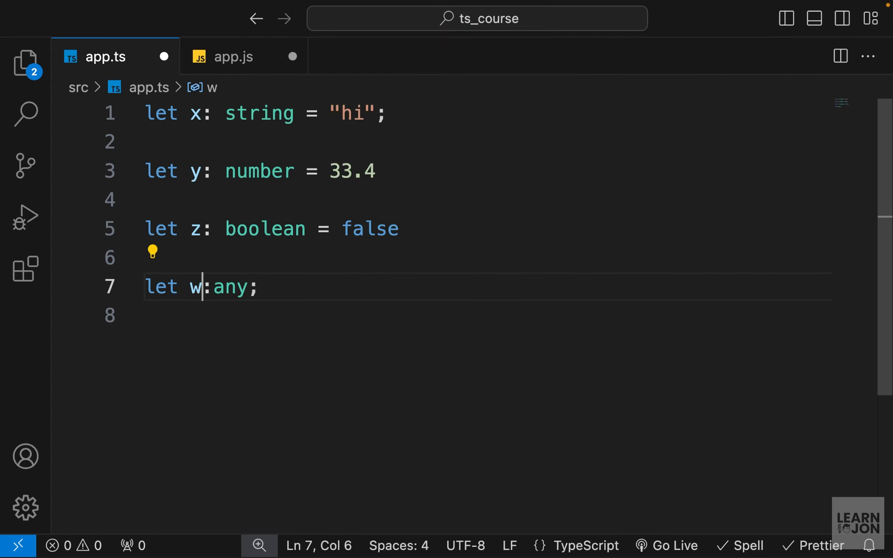
text(=)
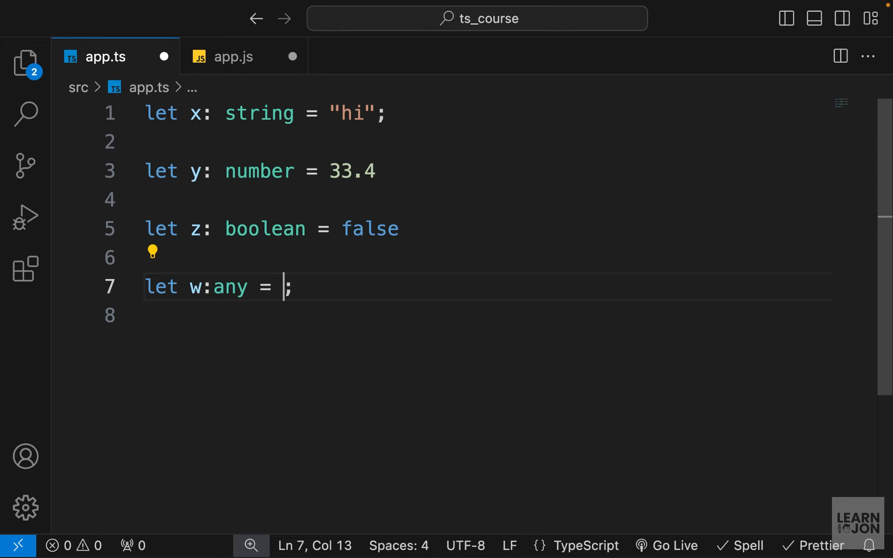
text(34)
text(w =)
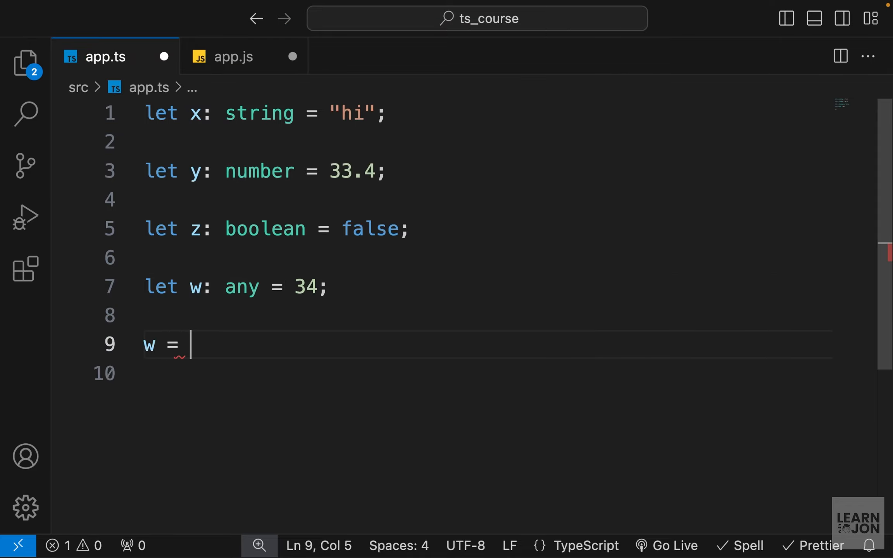
Test reassigning w to "hi" and true, then remove the trial lines.
text("hi";)
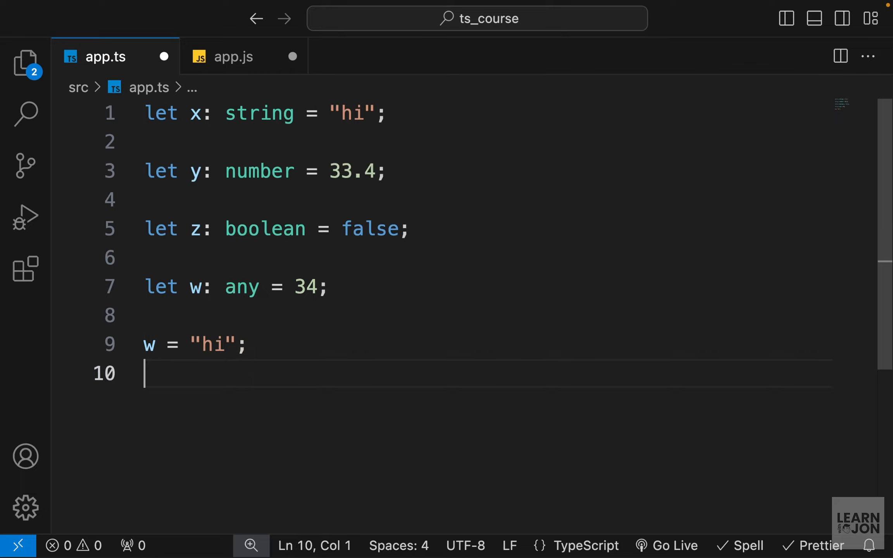
double_click(241, 286)
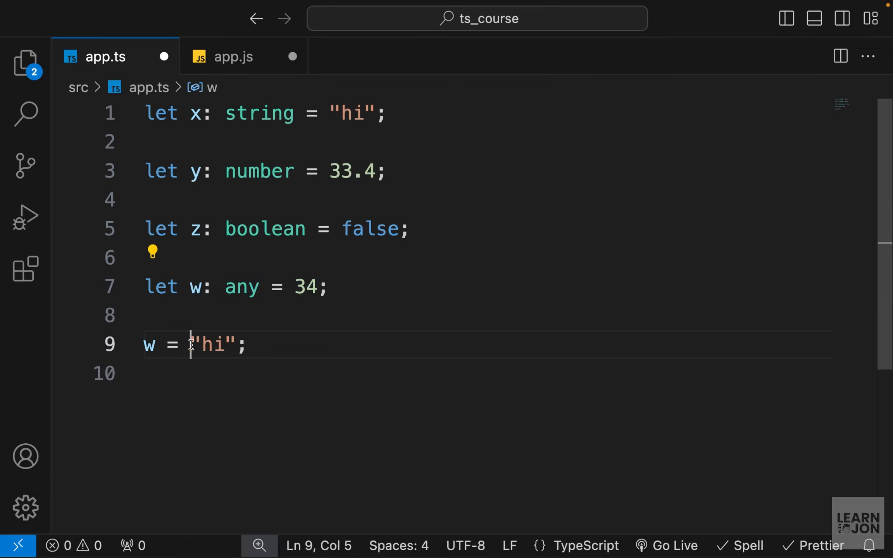
text(w=)
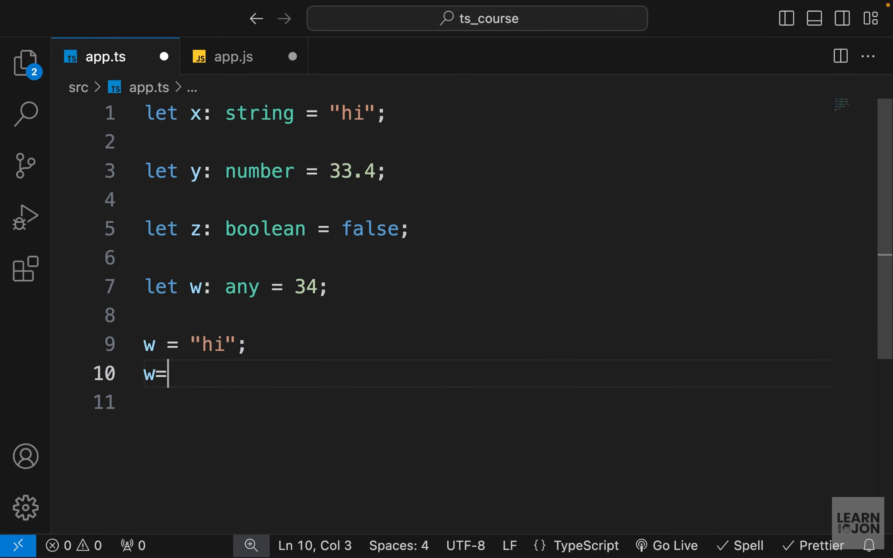
text(true)
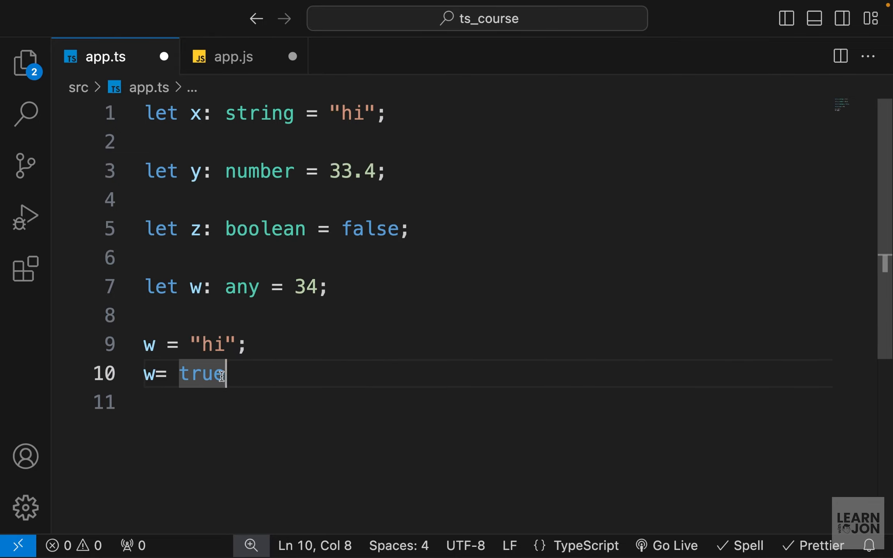
click(233, 287)
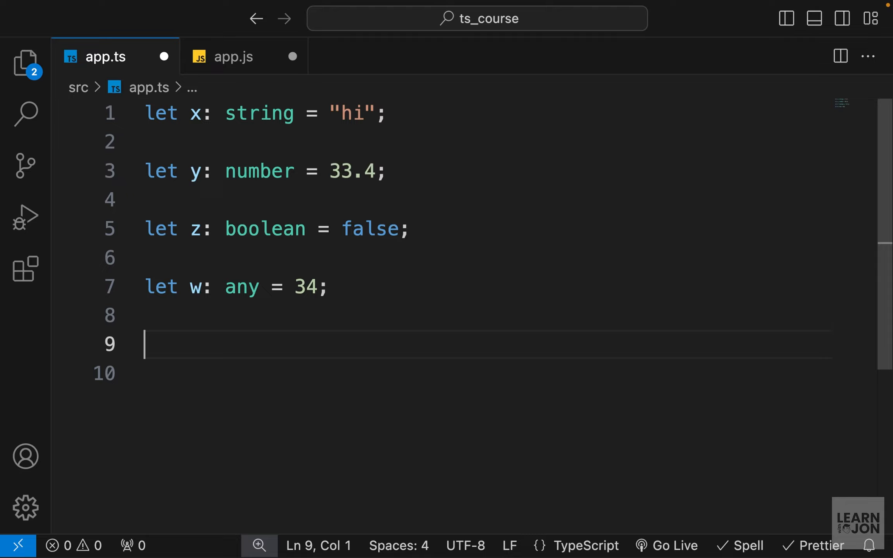
Declare a: null on line 9, trying 2 and undefined before assigning null.
text(let a : null)
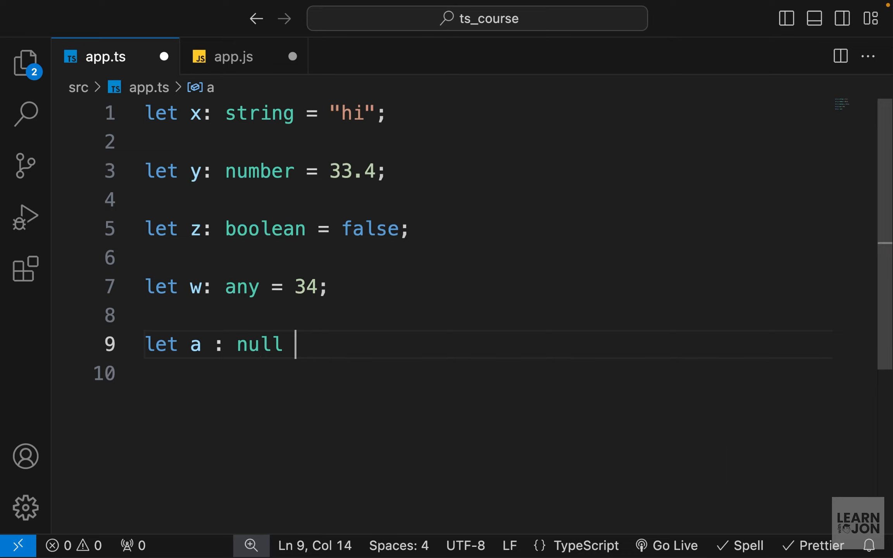
text(=)
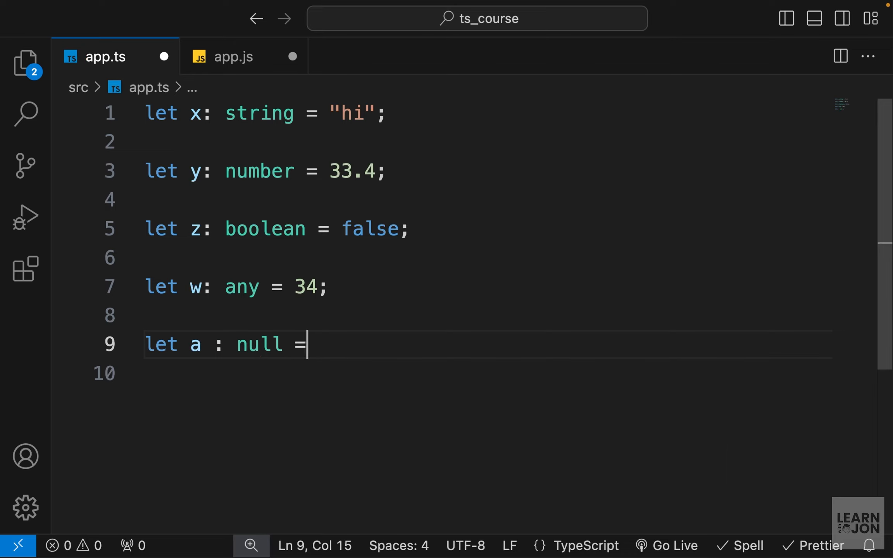
text(nu)
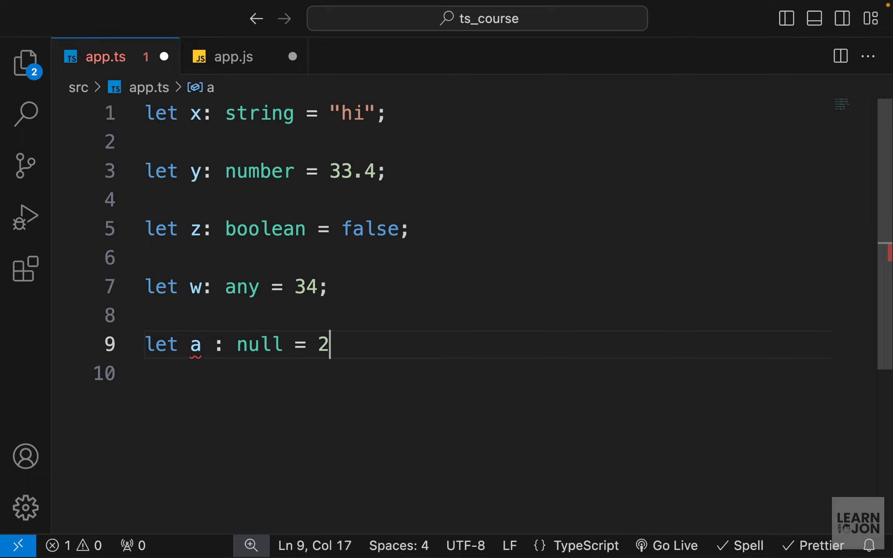
key(Backspace)
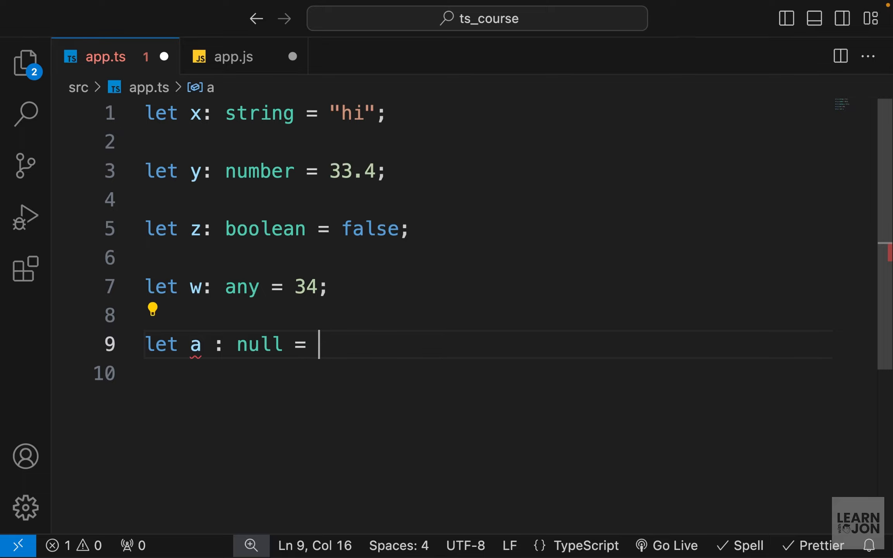
text(undefined)
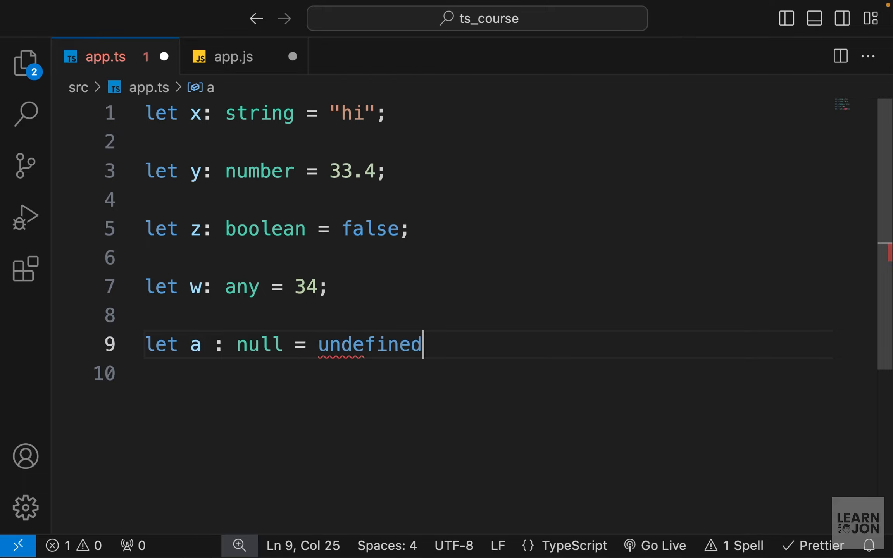
double_click(370, 344)
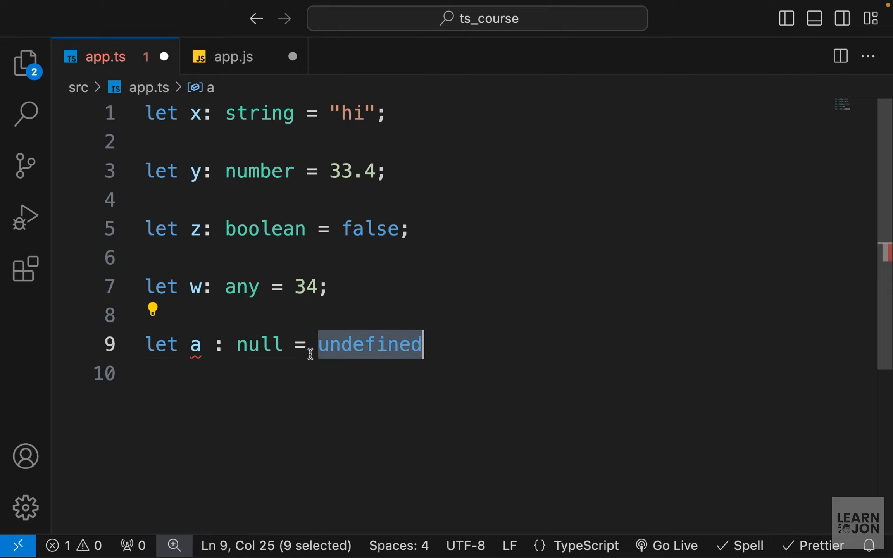
text(nul)
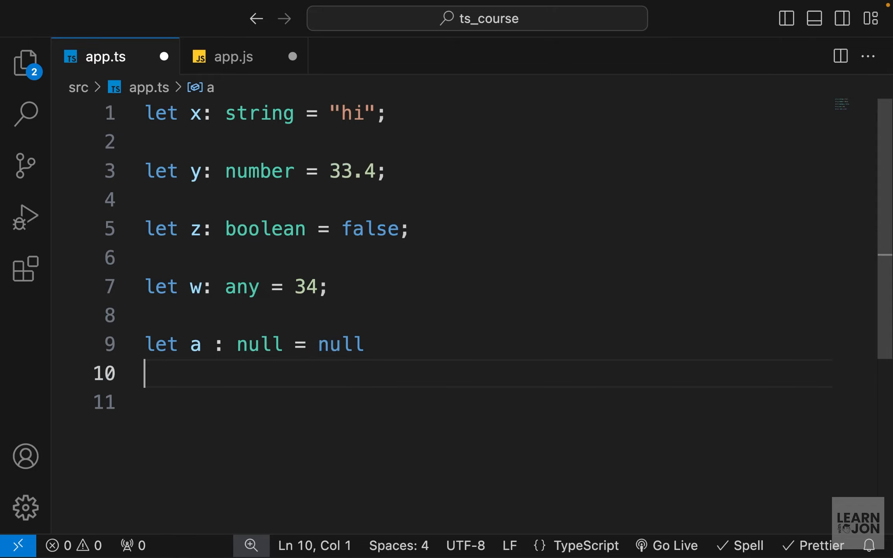
Add let b : undefined = undefined on line 10, test null, and save.
text(let b :)
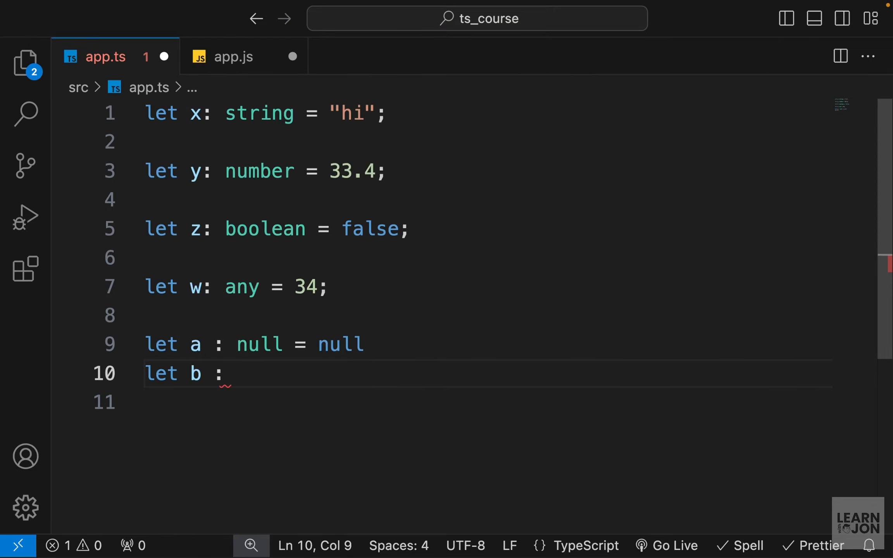
text(undefined)
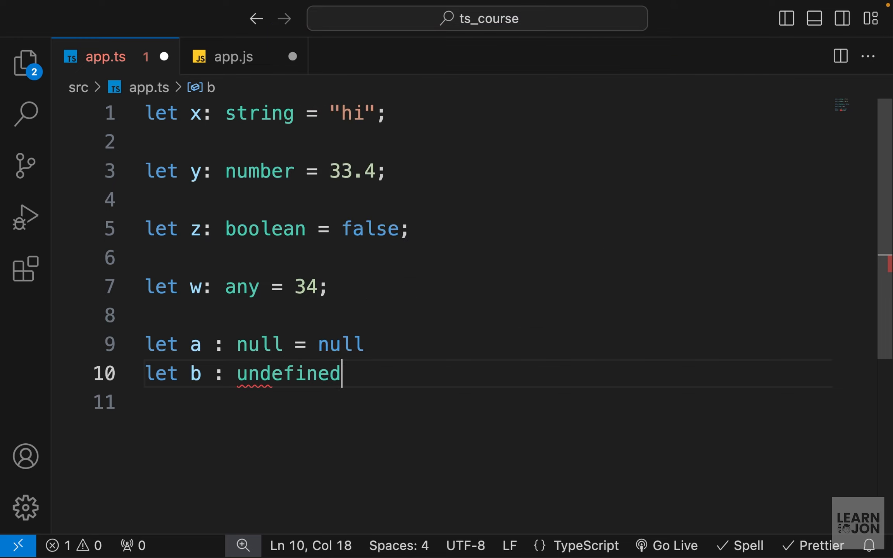
text(=)
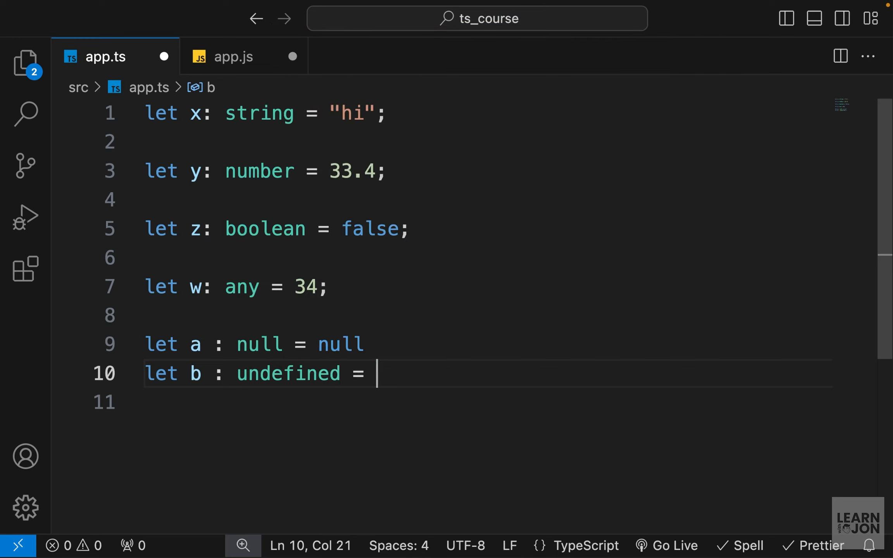
text(undefined)
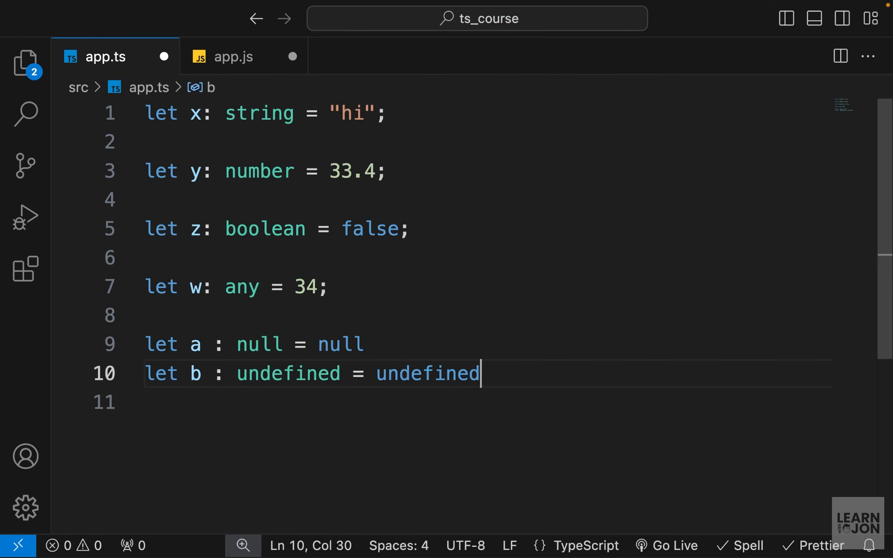
text(null)
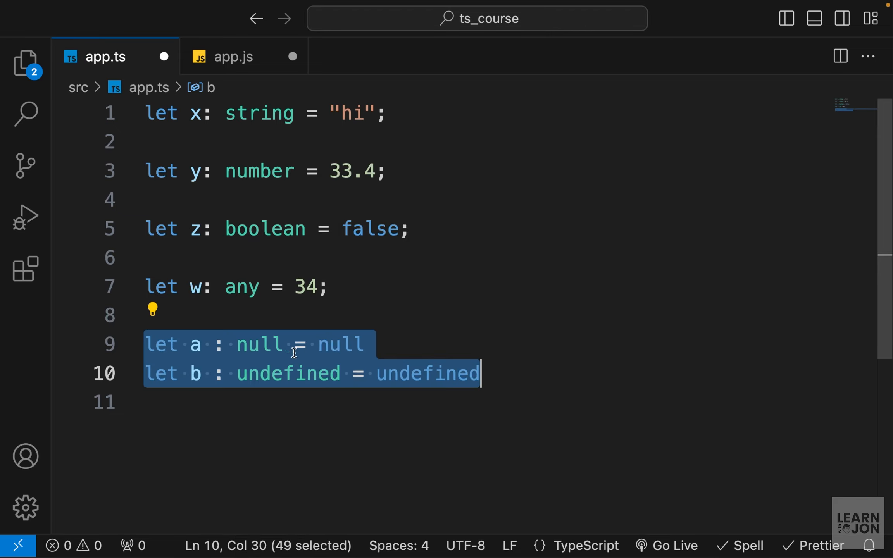
mouse_move(291, 390)
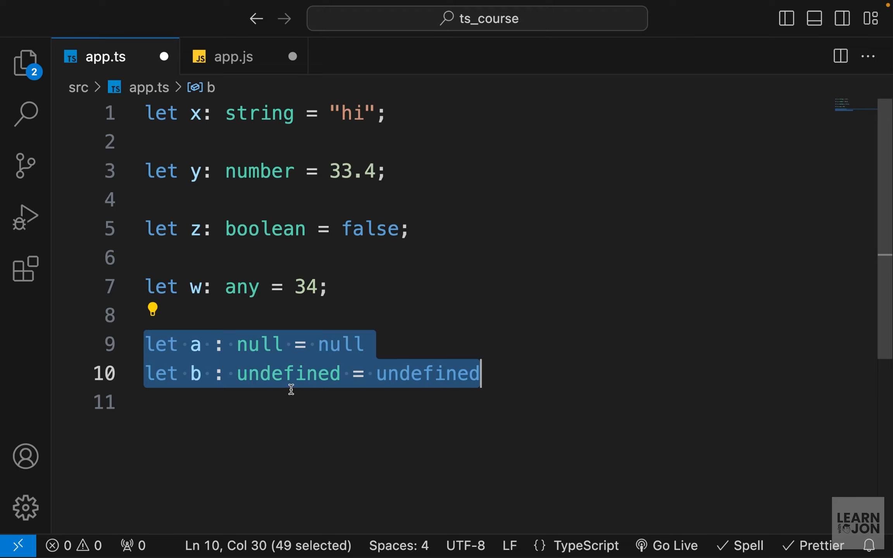
mouse_move(210, 341)
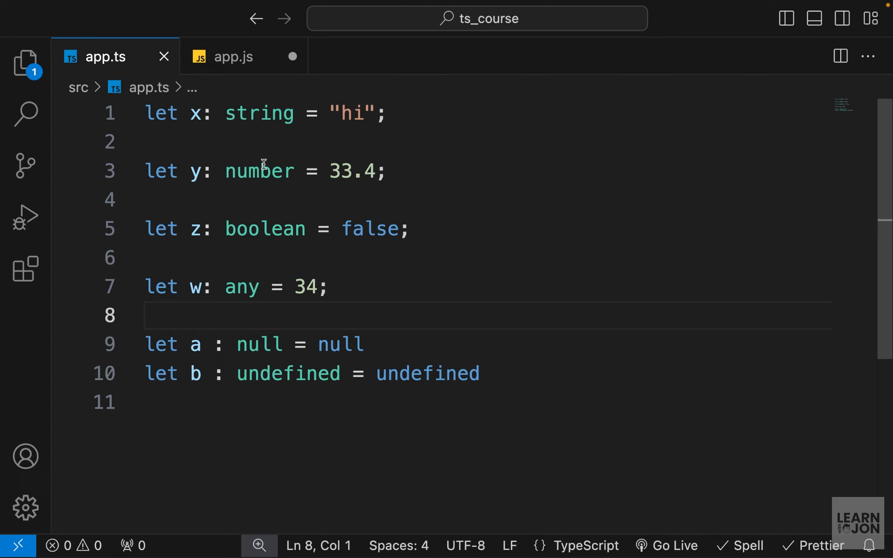
Remove the ': string' annotation from x on line 1.
double_click(195, 113)
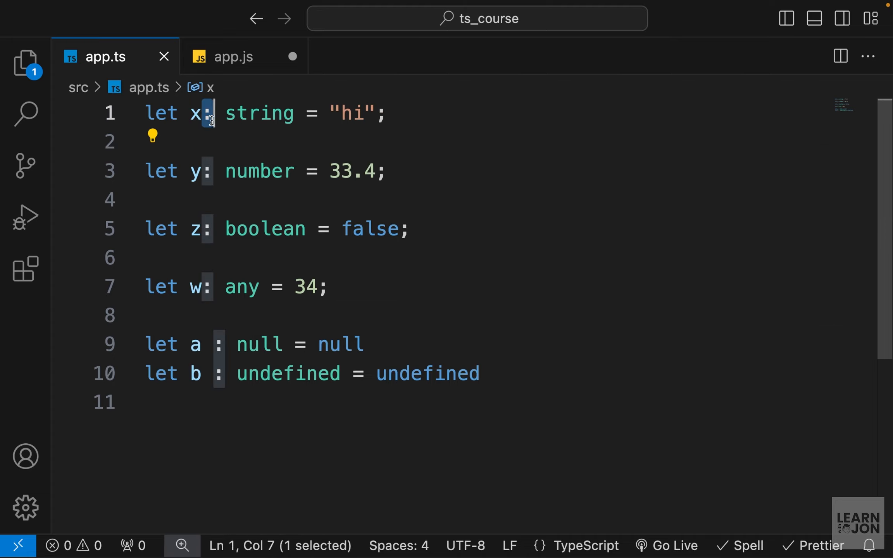
mouse_move(448, 304)
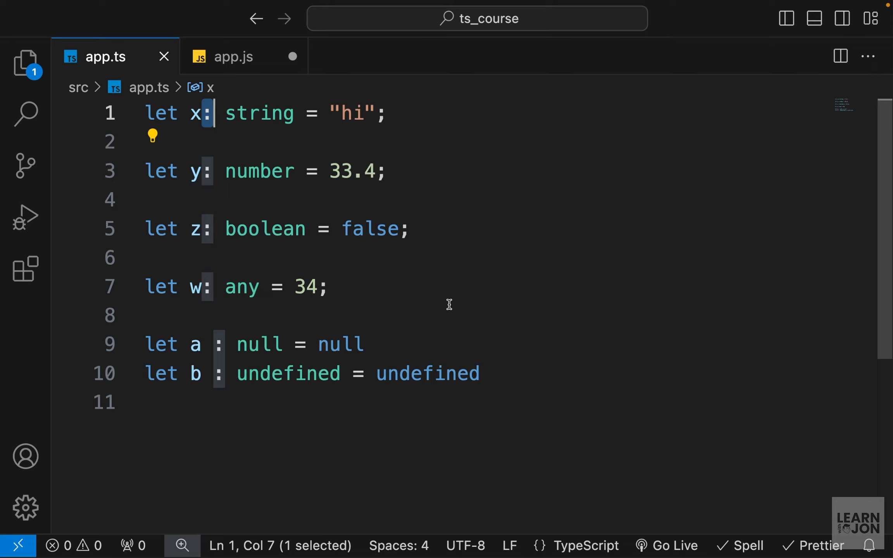
click(200, 113)
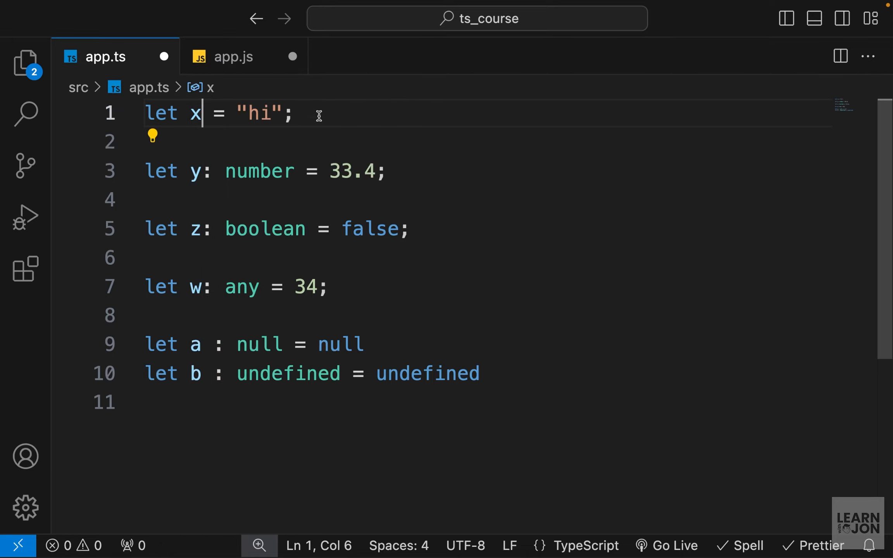
mouse_move(195, 112)
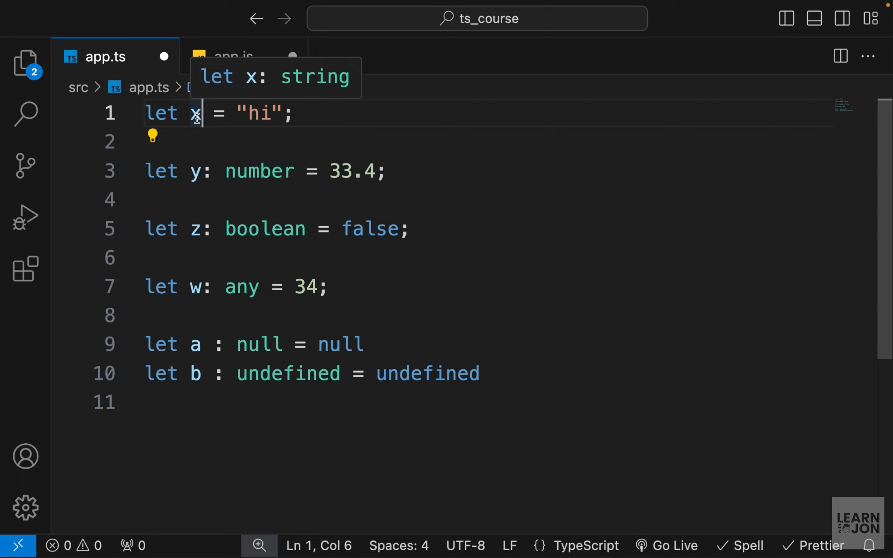